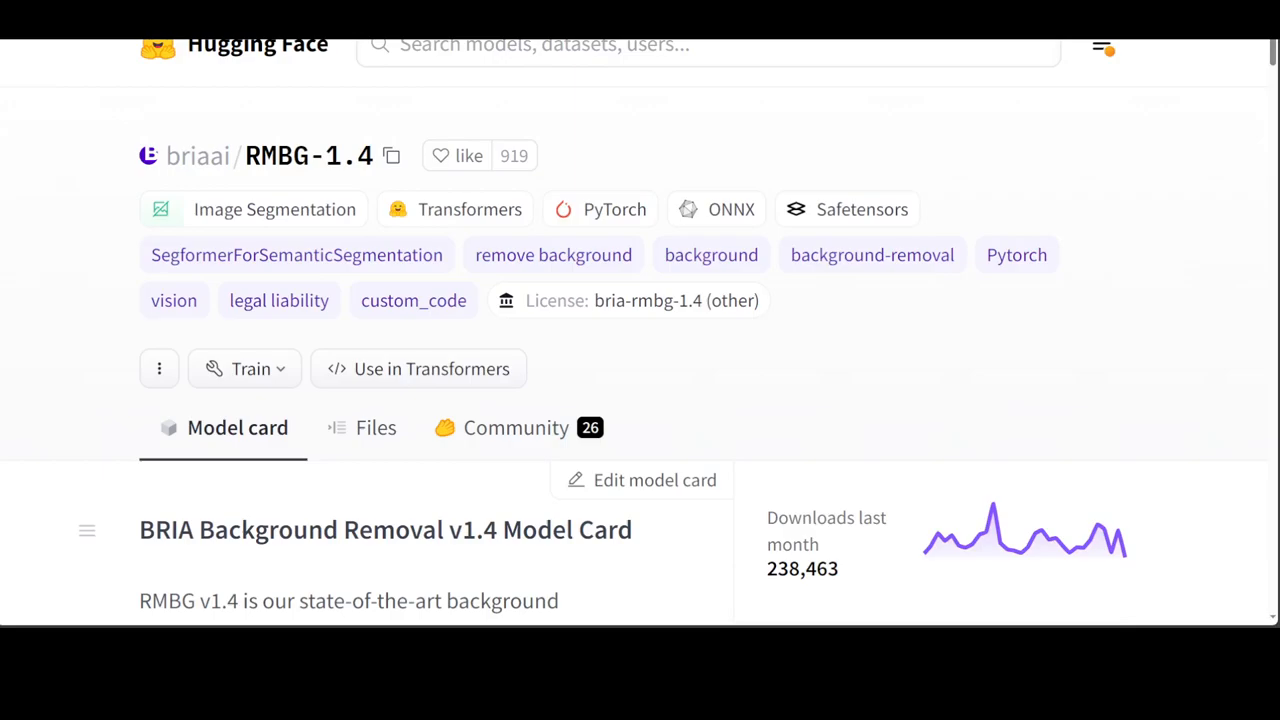
{"action": "mouse_move", "coordinate": [708, 196]}
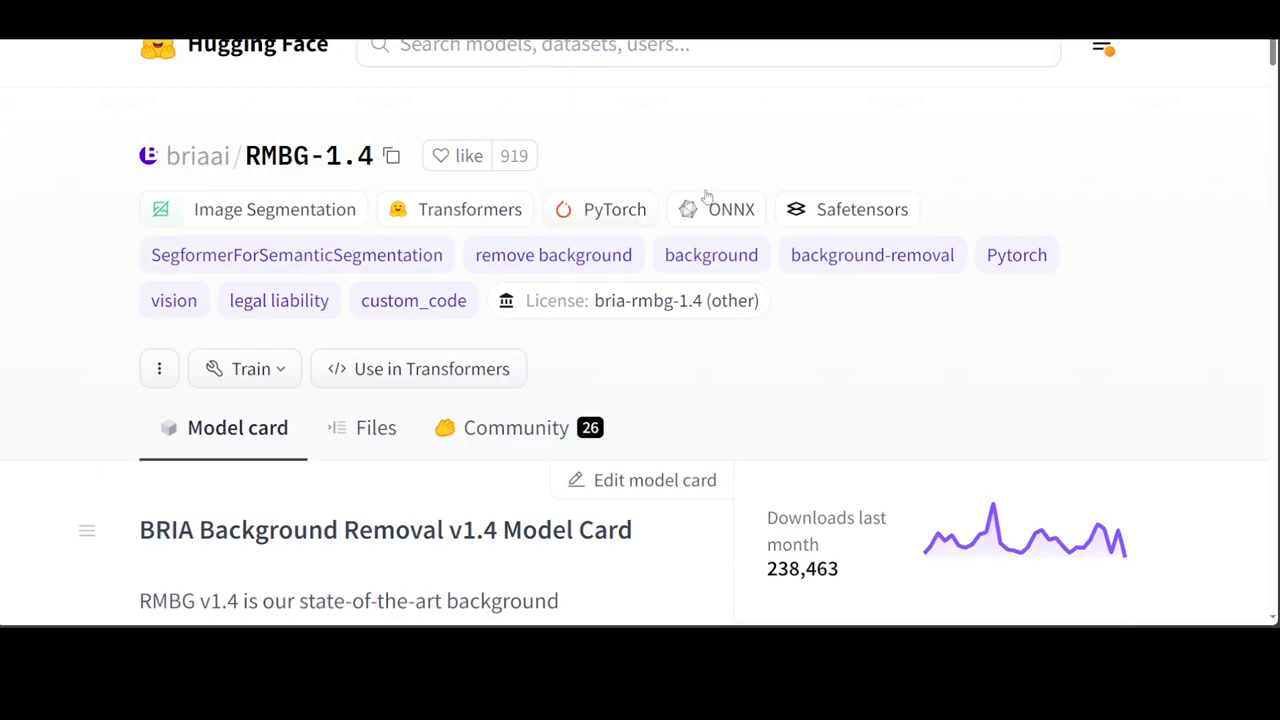
Check the installed transformers package with pip show, confirming version 4.39.3.
{"action": "scroll", "scroll_direction": "down", "scroll_amount": 3}
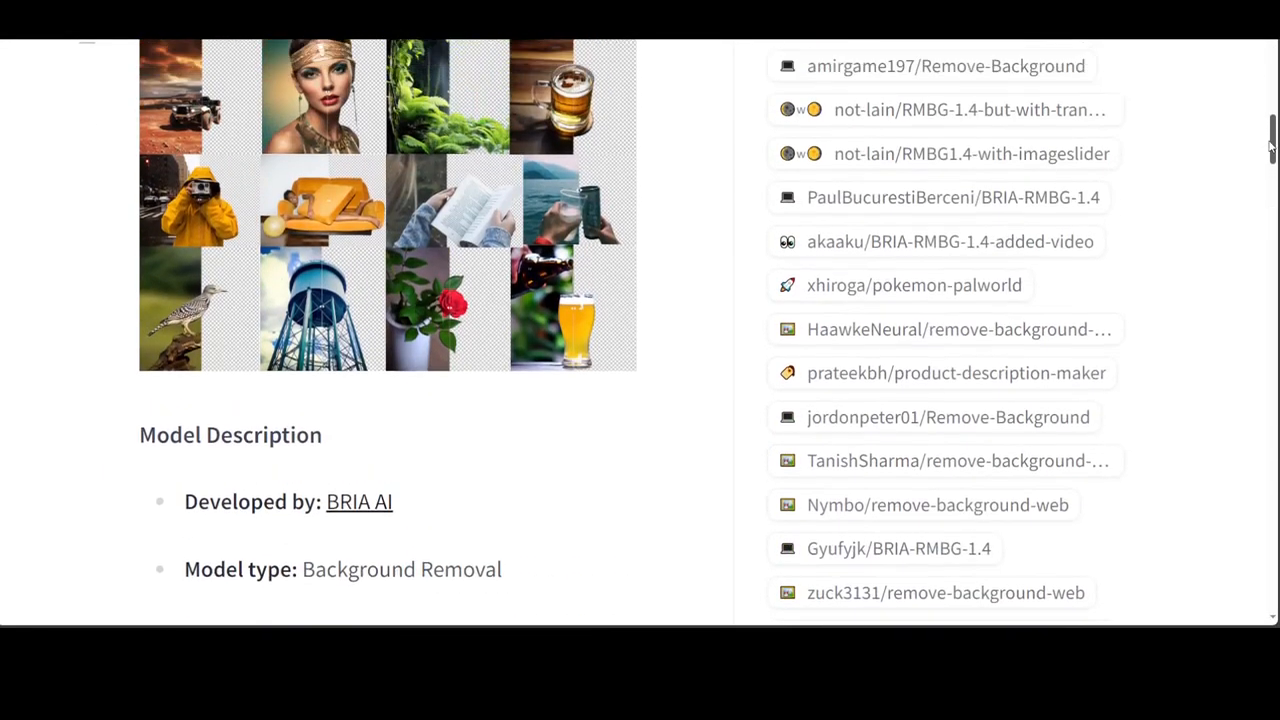
{"action": "scroll", "scroll_direction": "up", "scroll_amount": 3}
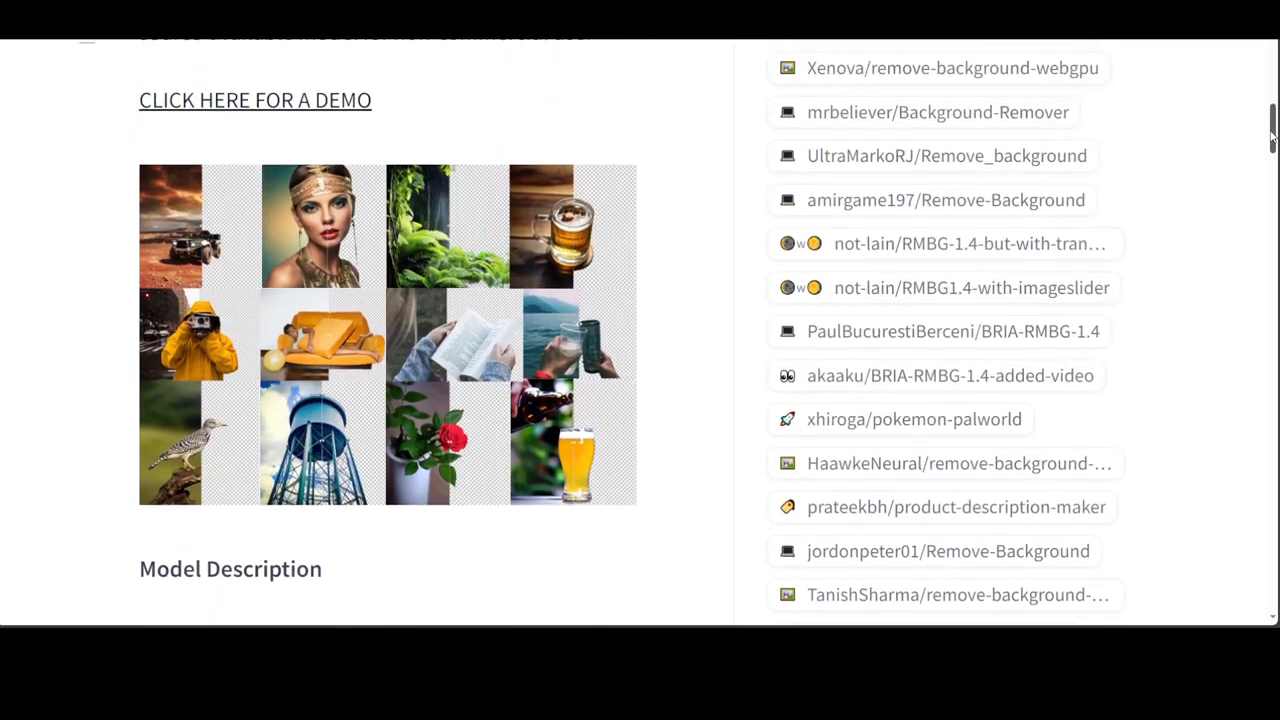
{"action": "mouse_move", "coordinate": [268, 252]}
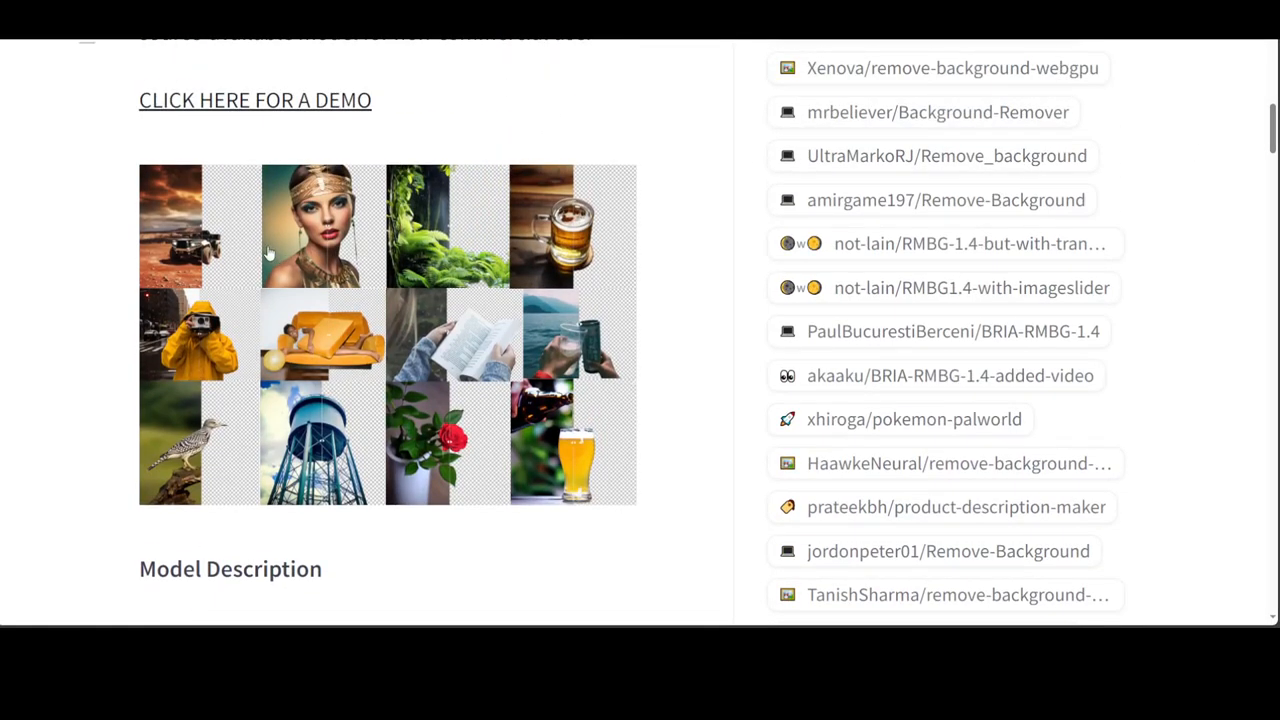
{"action": "mouse_move", "coordinate": [228, 228]}
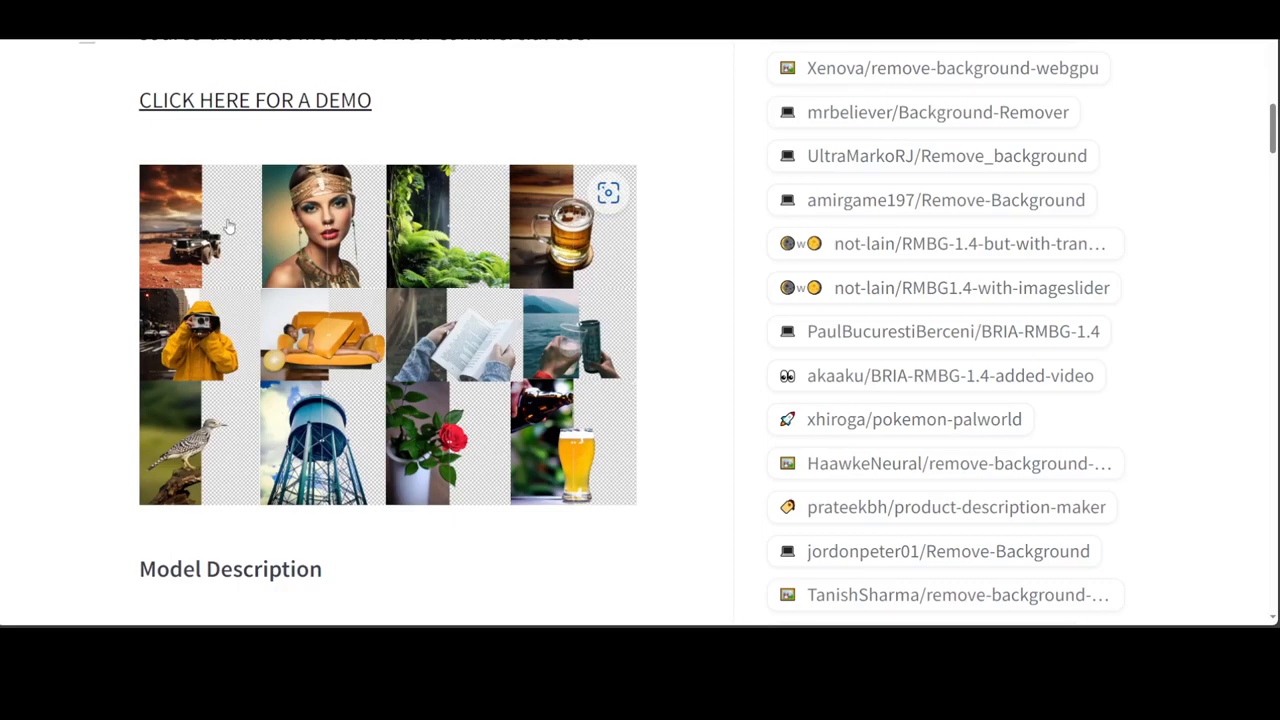
{"action": "scroll", "scroll_direction": "down", "scroll_amount": 3}
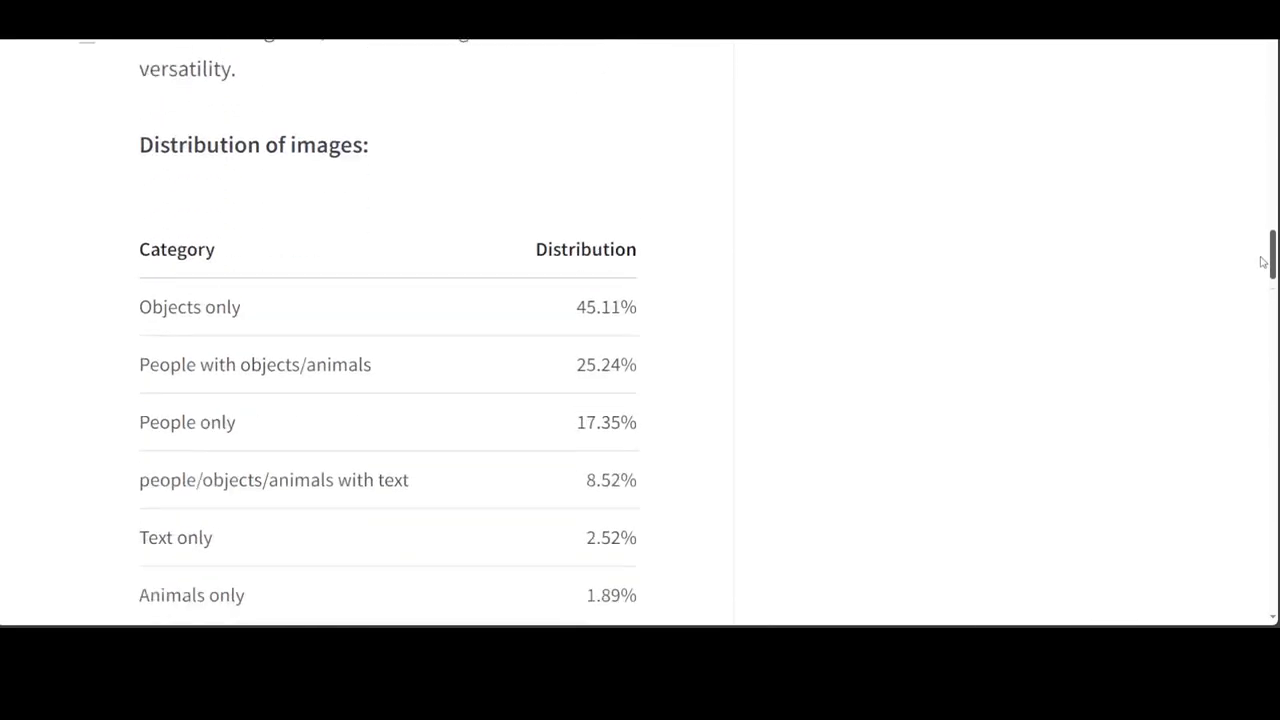
{"action": "scroll", "scroll_direction": "up", "scroll_amount": 3}
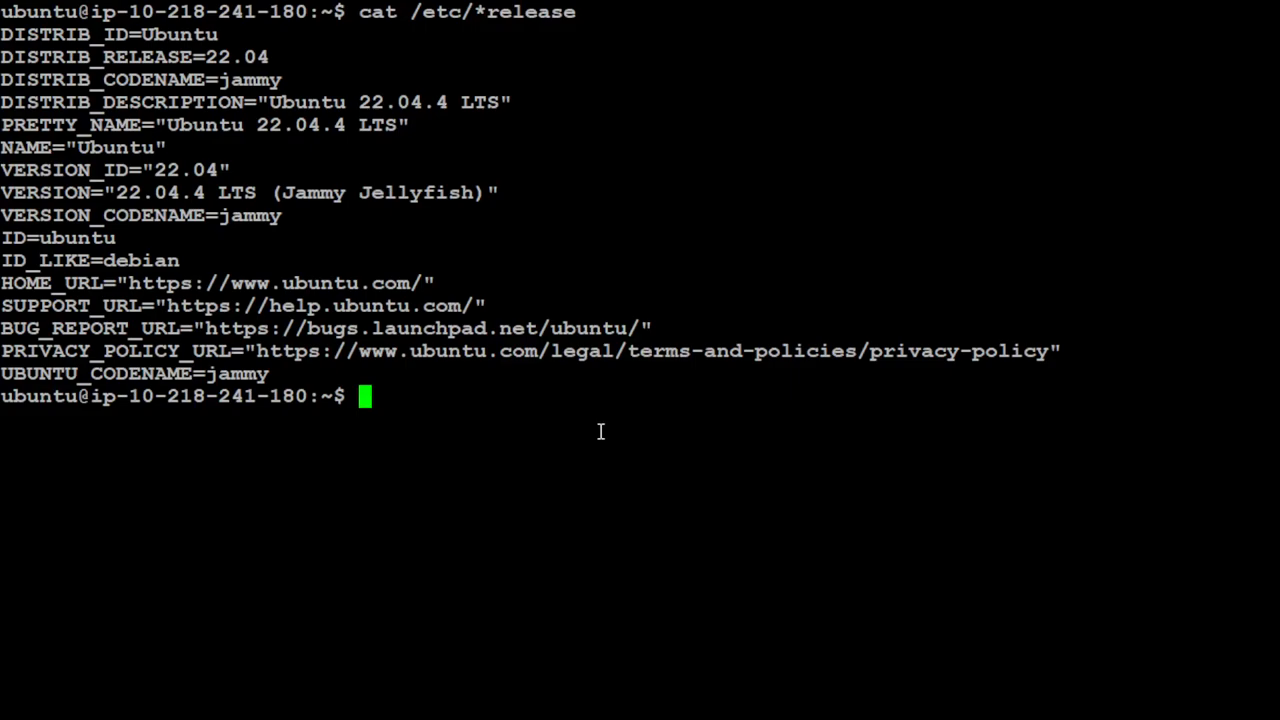
{"action": "type", "text": "pip"}
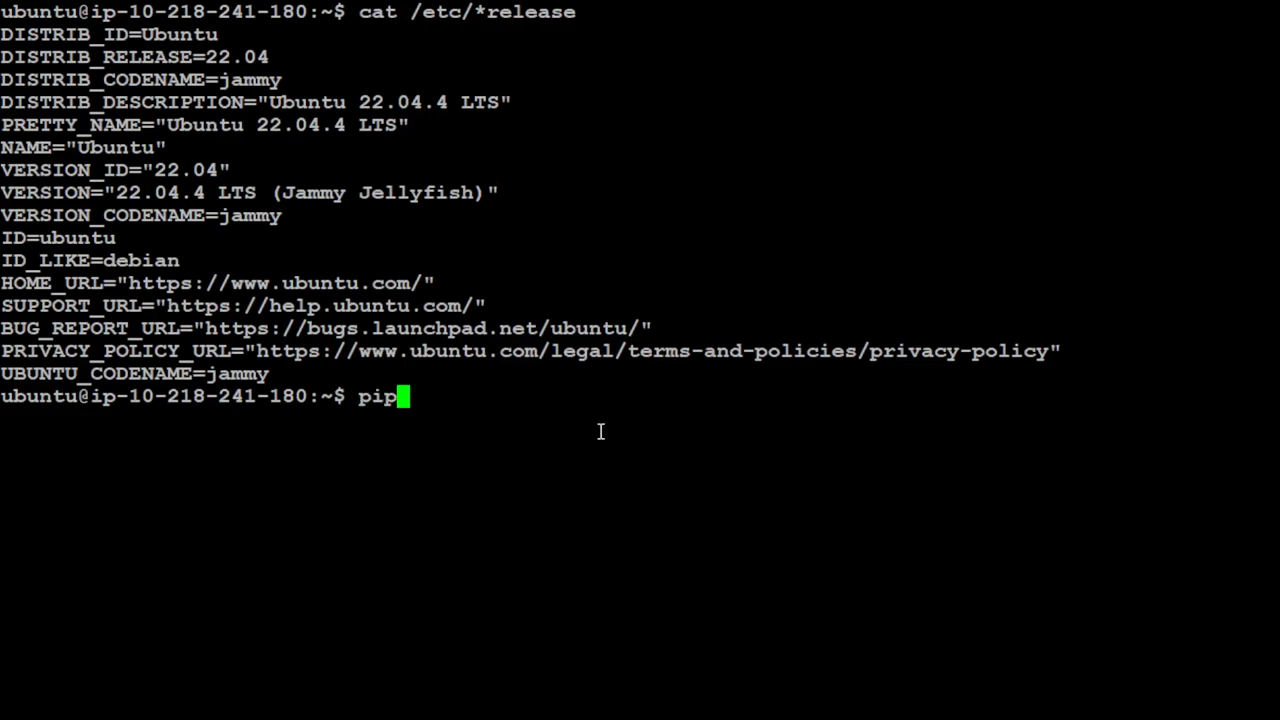
{"action": "type", "text": "show transformer"}
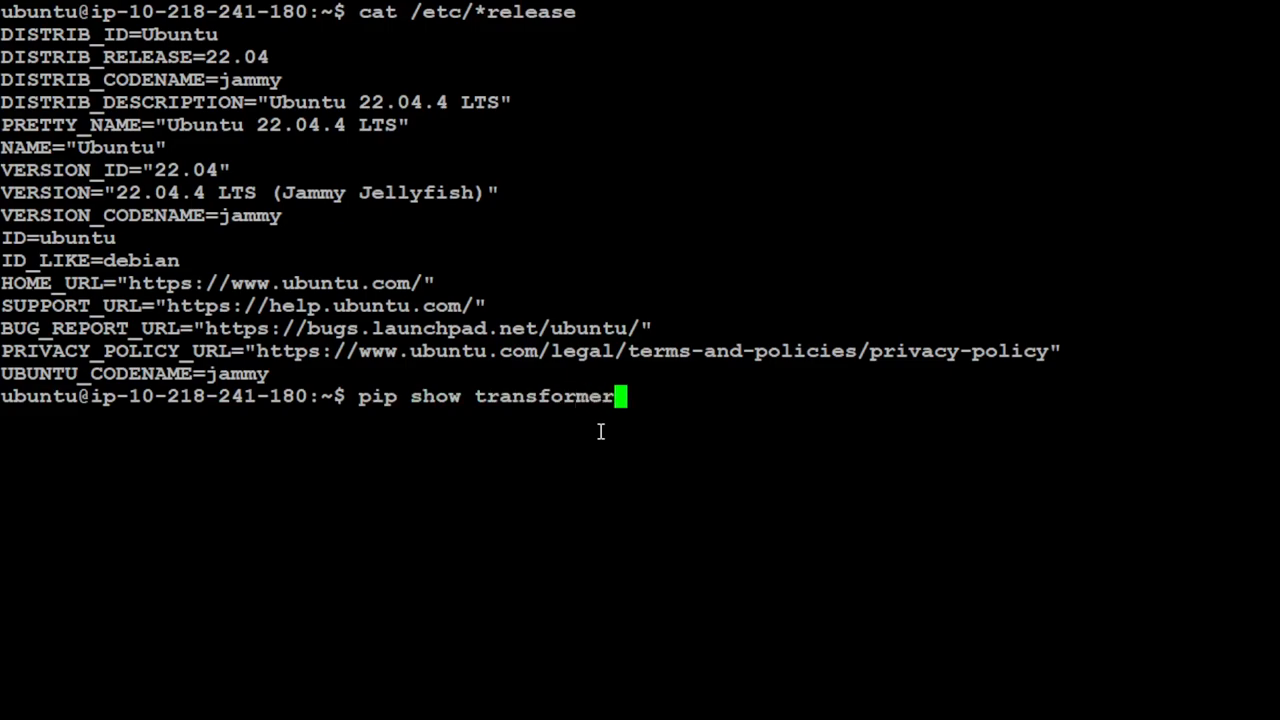
{"action": "key", "text": "Return"}
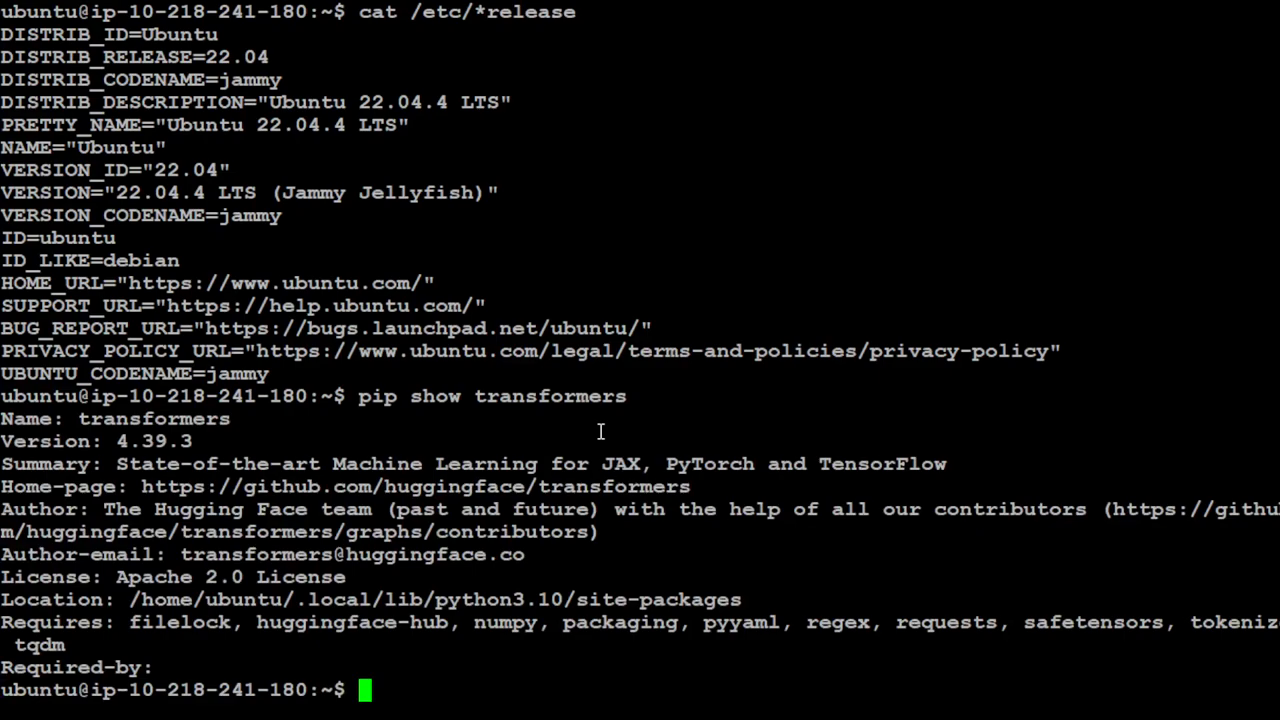
Check the installed Pillow package with pip show.
{"action": "type", "text": "pip"}
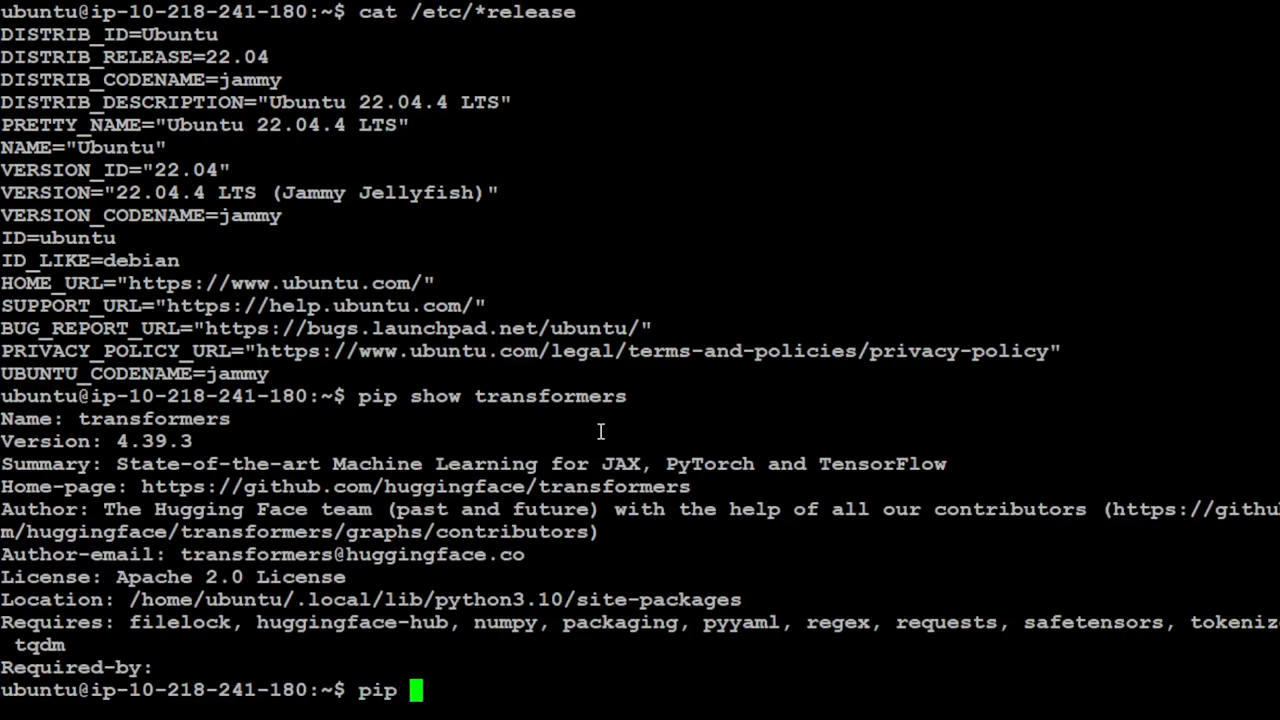
{"action": "type", "text": "show pillo"}
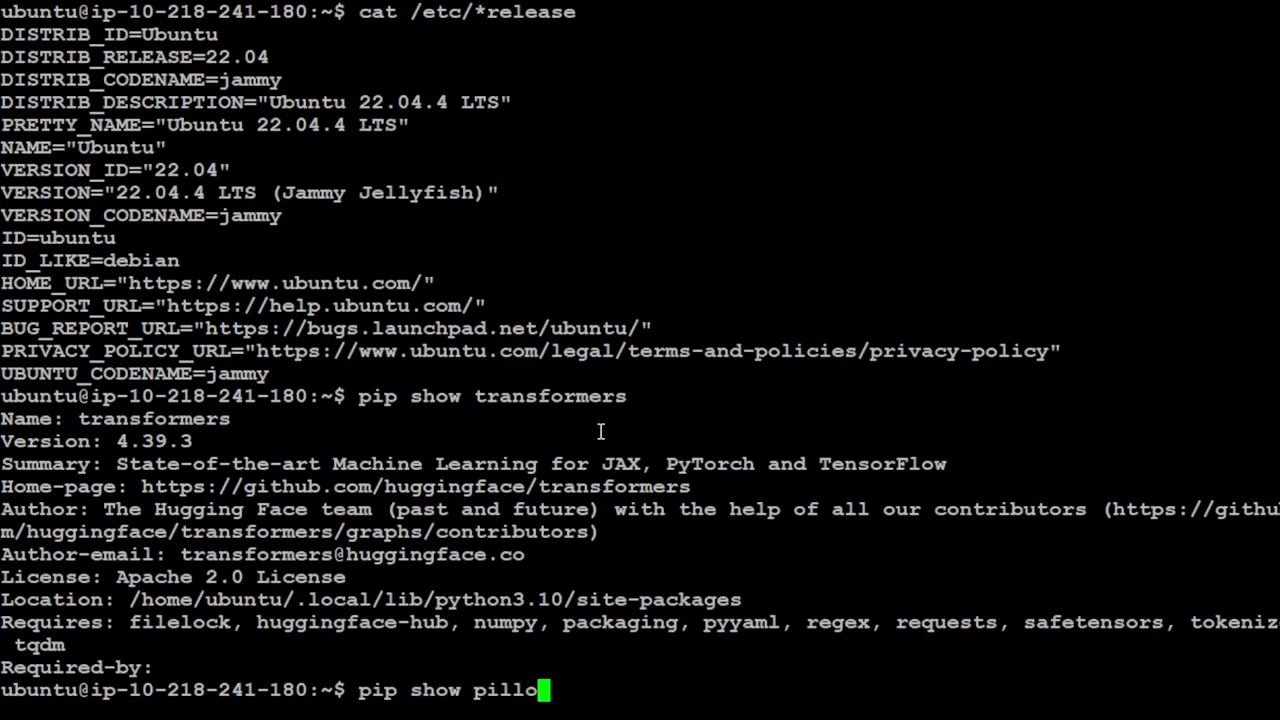
{"action": "key", "text": "Return"}
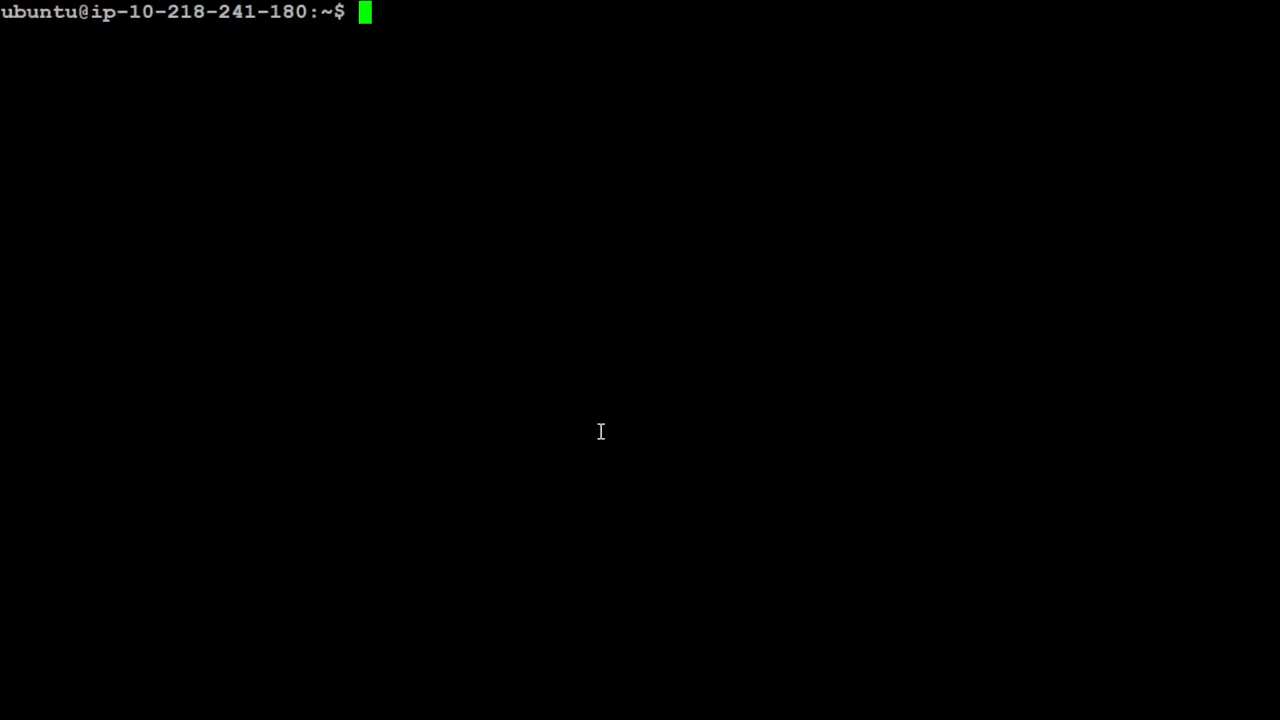
Start a Python 3.10.12 session and import AutoModelForImageSegmentation from transformers.
{"action": "type", "text": "python3"}
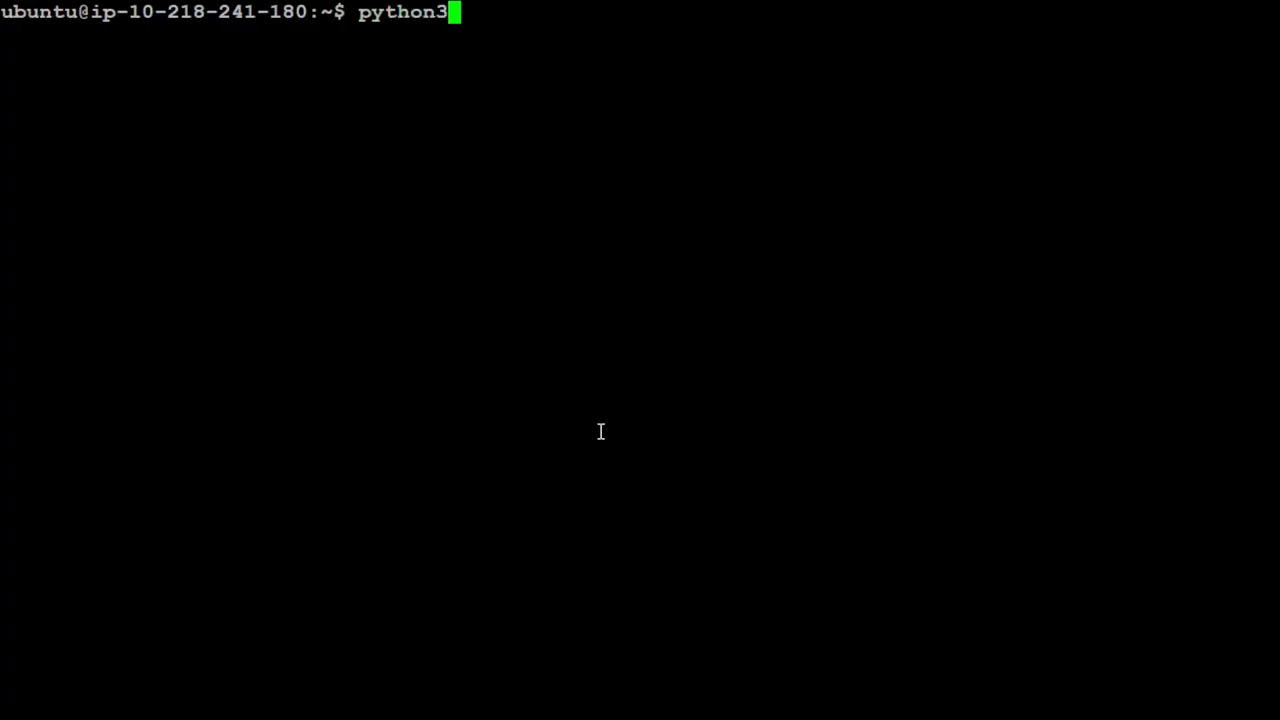
{"action": "key", "text": "Return"}
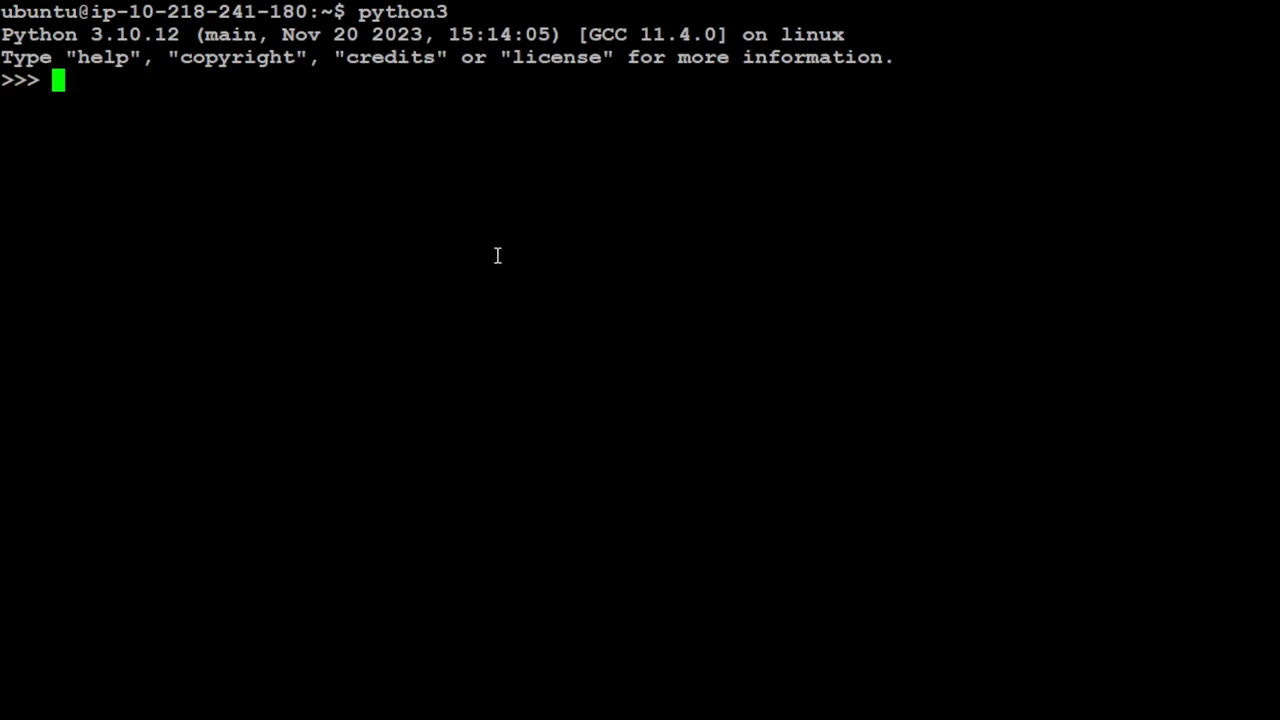
{"action": "type", "text": "from transformers import AutoModelForImageSegmentation"}
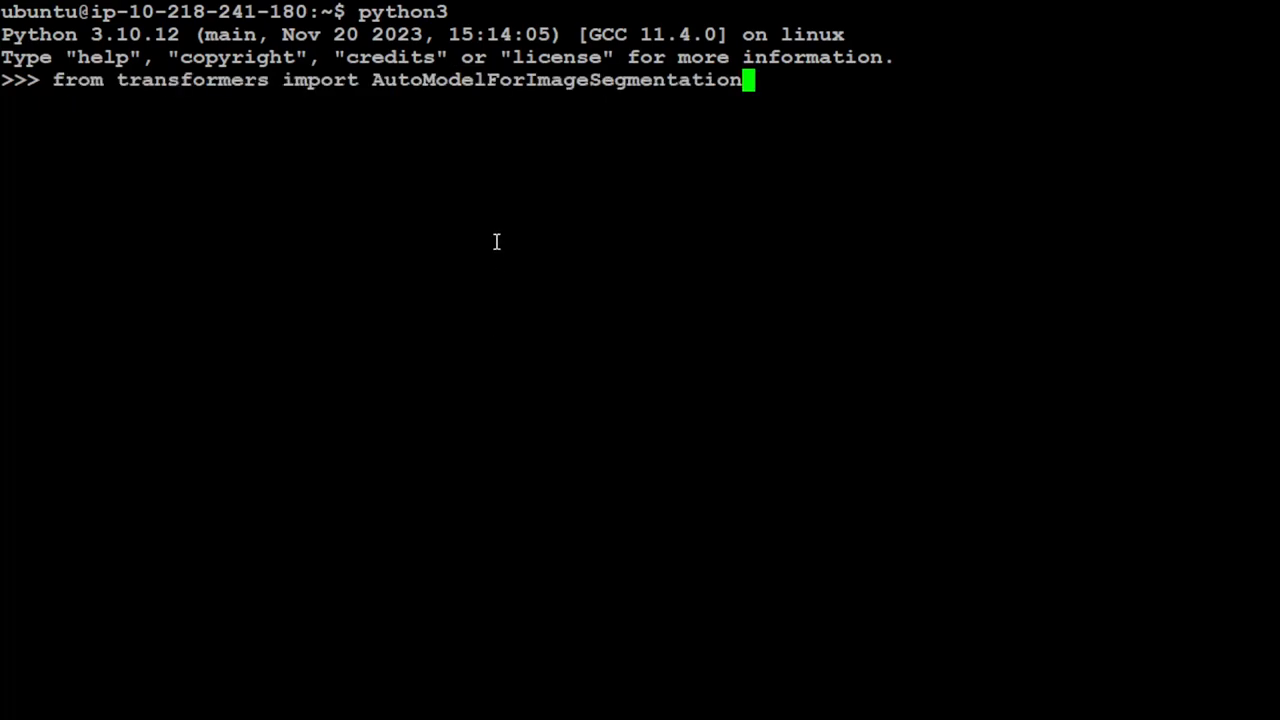
{"action": "key", "text": "Return"}
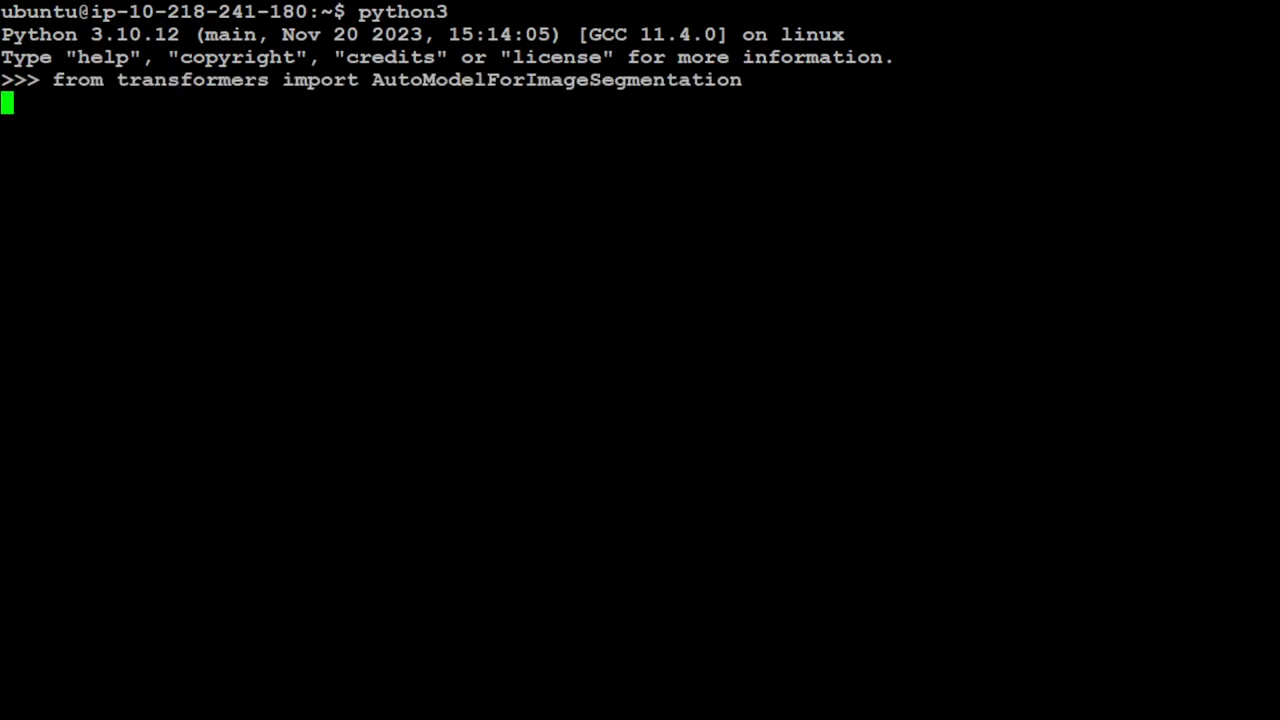
{"action": "key", "text": "Return"}
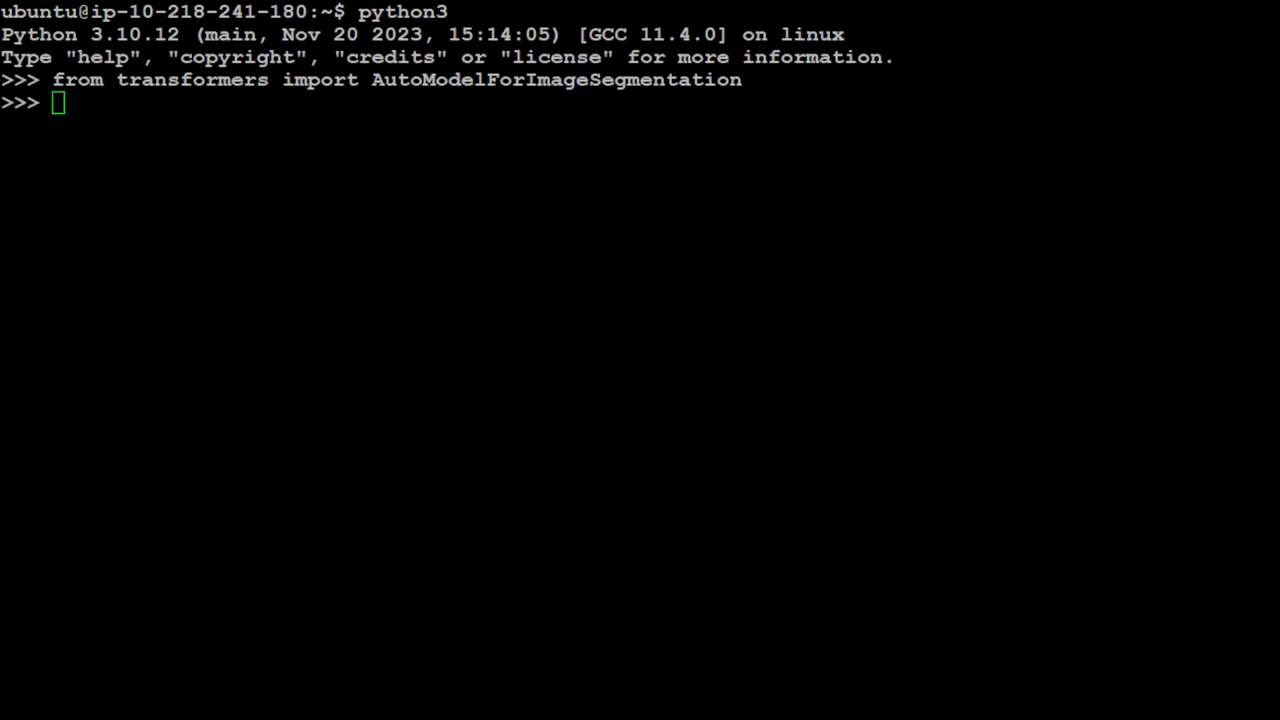
Write the from_pretrained line loading briaai/RMBG-1.4 with trust_remote_code.
{"action": "type", "text": "model = AutoModelForImageSegmentation.from_pretrained(\"briaai/RMBG-1.4\",trust_remote_code=True)"}
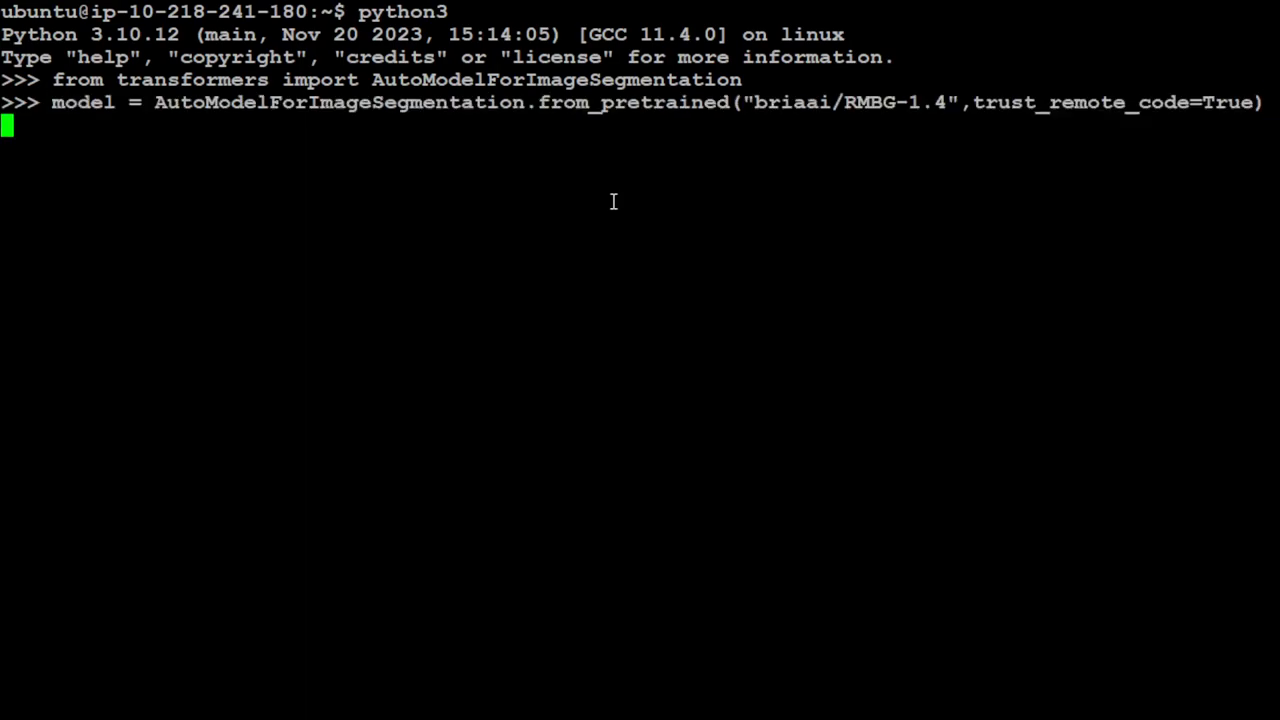
Load the briaai/RMBG-1.4 model, downloading its config, code files and 176M weights.
{"action": "key", "text": "Return"}
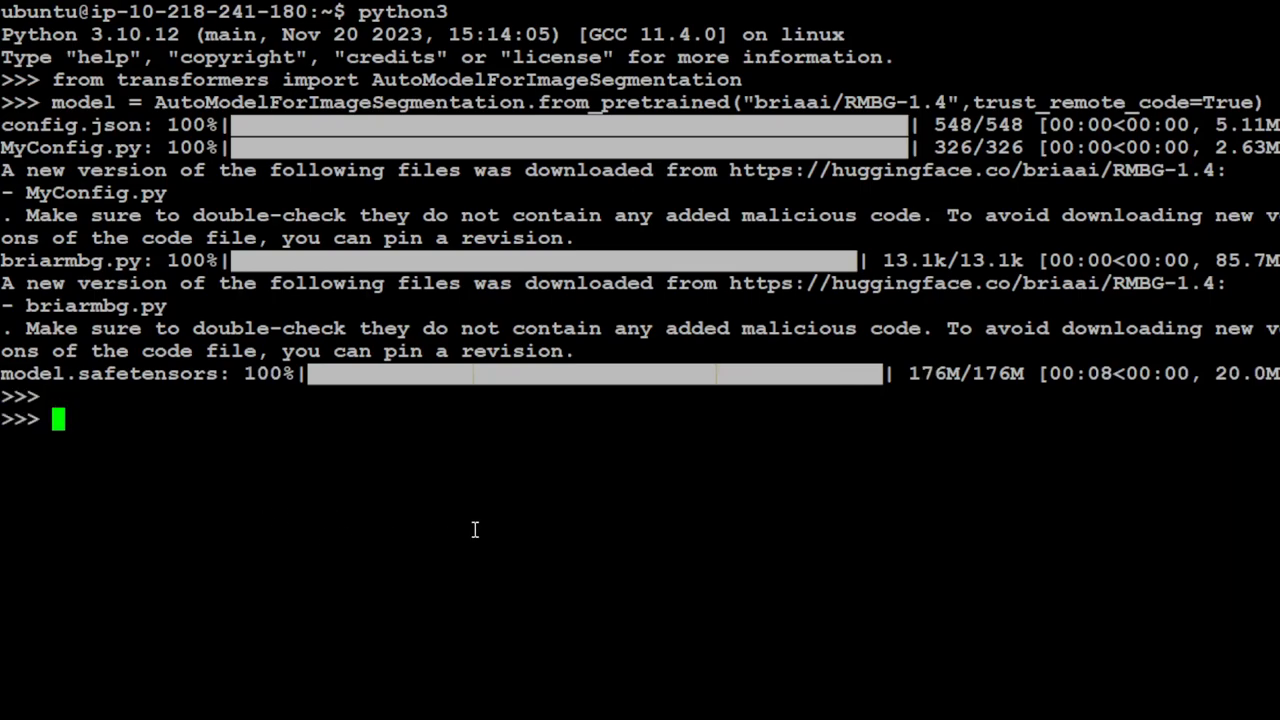
Begin the preprocess_image(im: np.ndarray, model_input_size: list) -> torch.Tensor definition.
{"action": "type", "text": "def preprocess_image(im: np.ndarray, model_input_size: list) -> torch.Tensor:"}
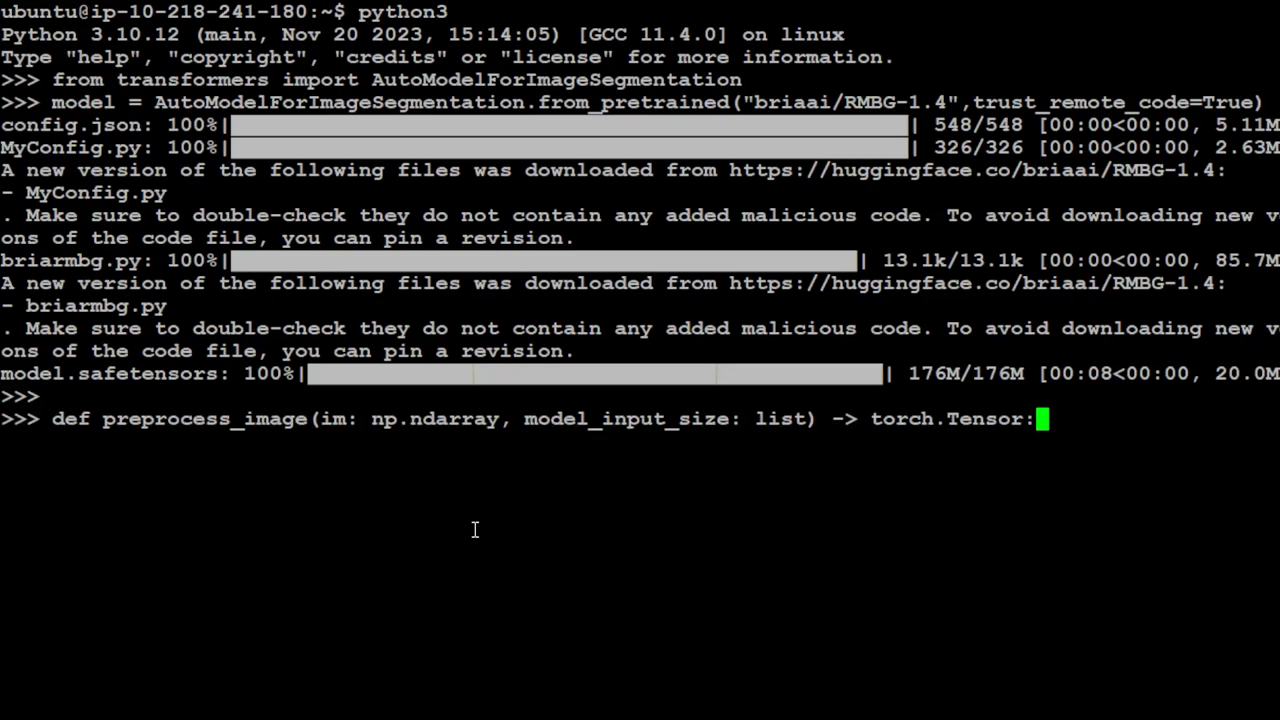
{"action": "key", "text": "Return"}
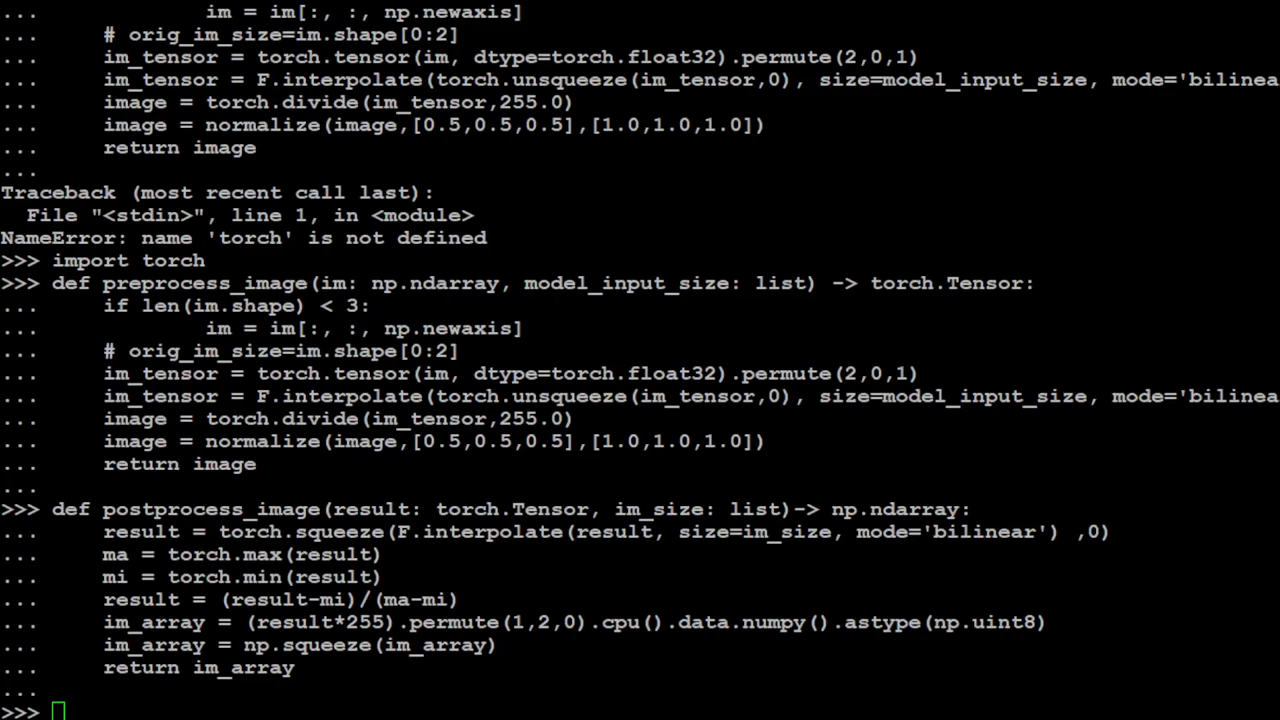
Define device as torch.device("cuda:0") when CUDA is available, otherwise "cpu".
{"action": "type", "text": "device = torch.device(\"cuda:0\" if torch.cuda.is_available() else \"cpu\")"}
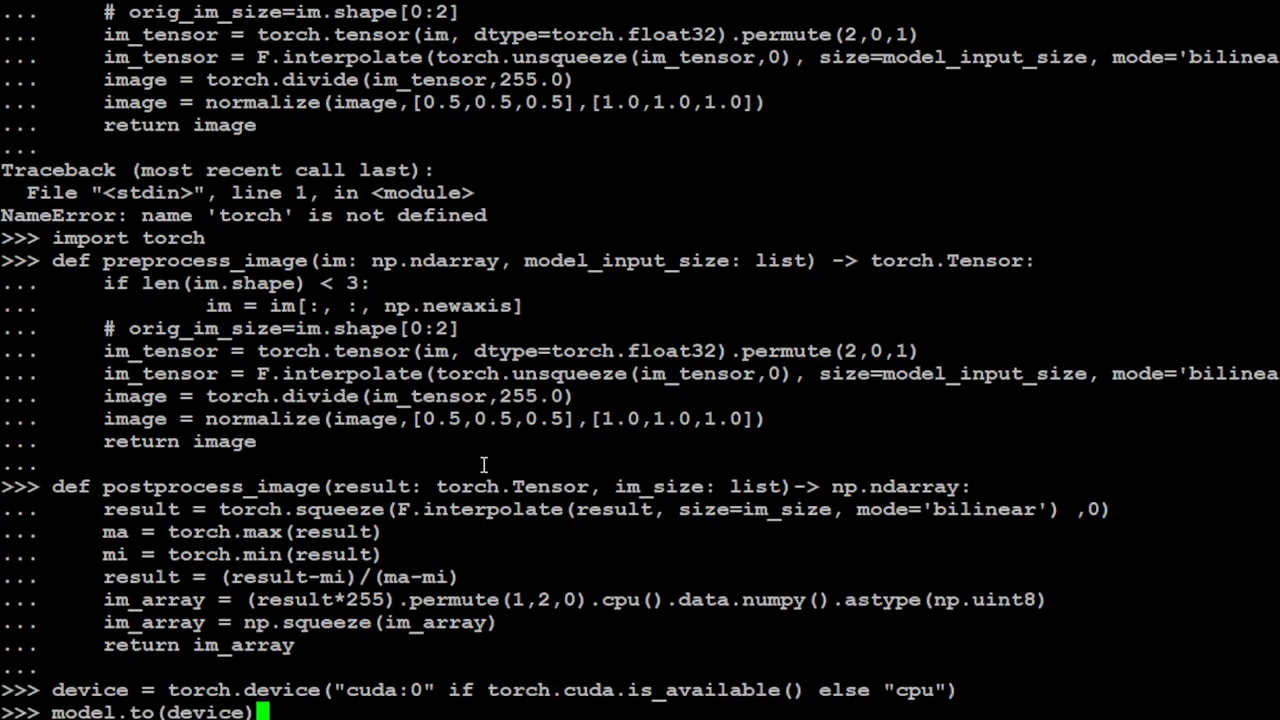
{"action": "key", "text": "Return"}
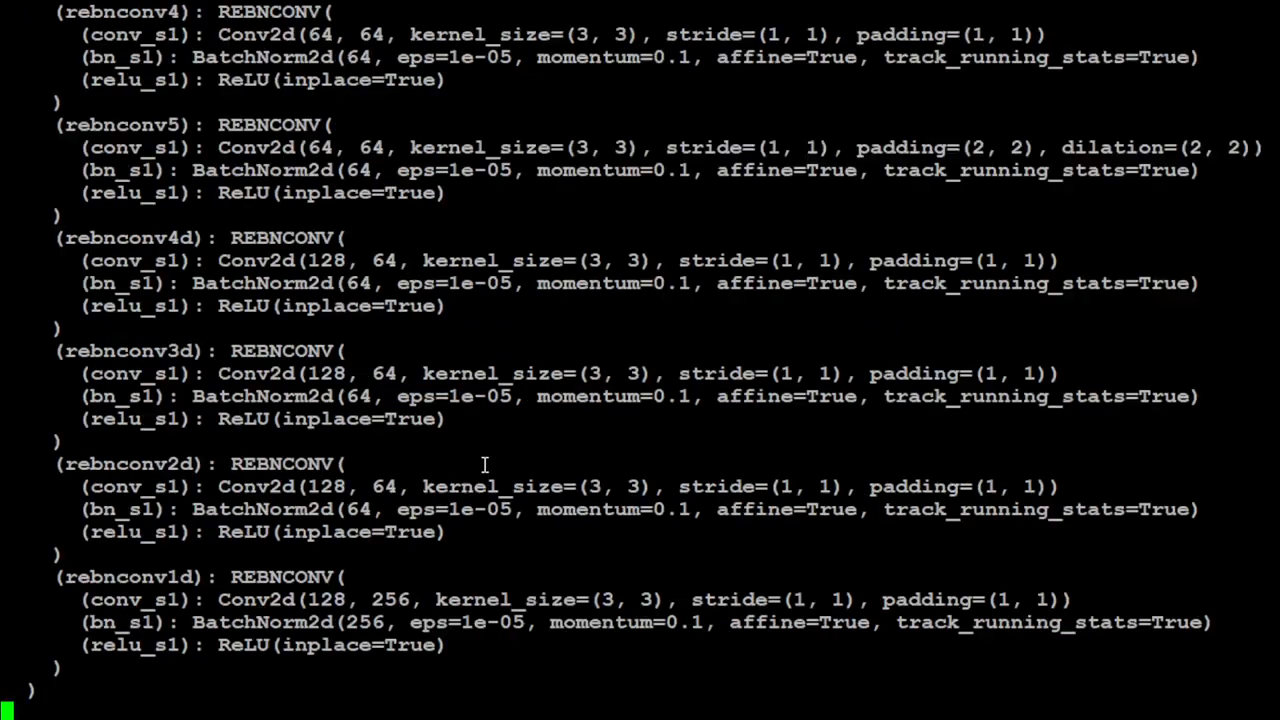
{"action": "scroll", "scroll_direction": "down", "scroll_amount": 3}
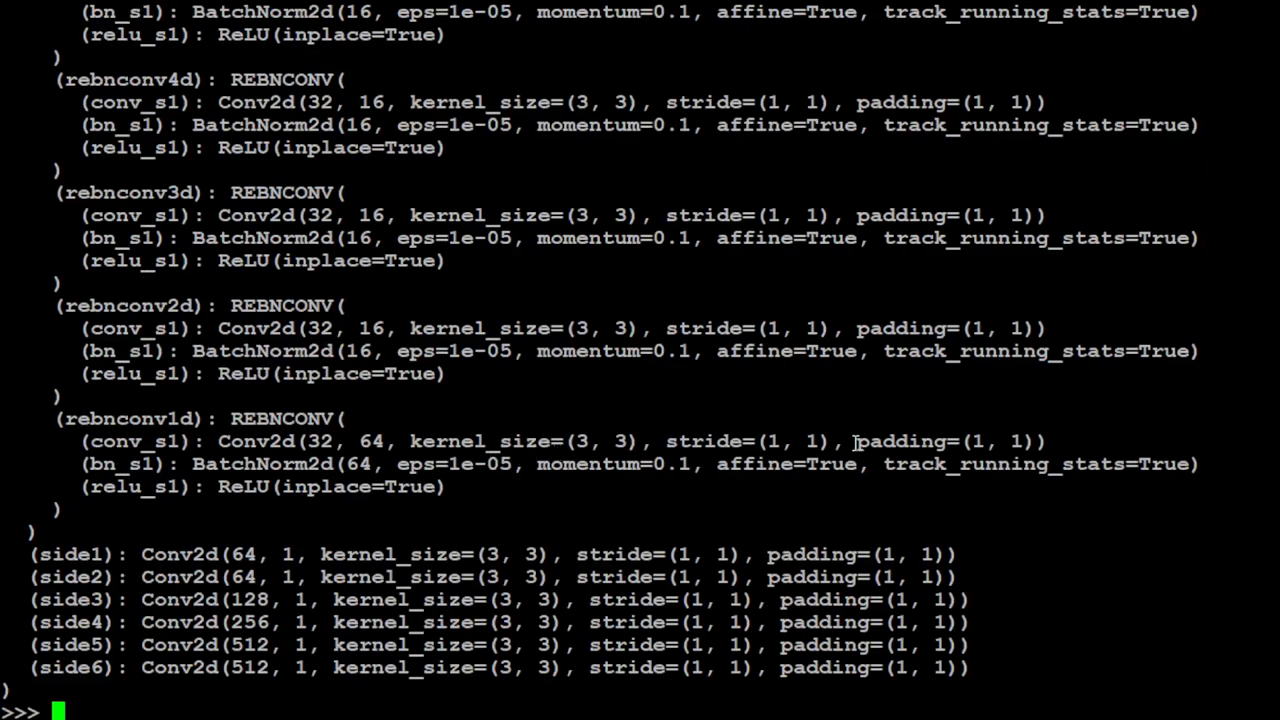
{"action": "mouse_move", "coordinate": [856, 444]}
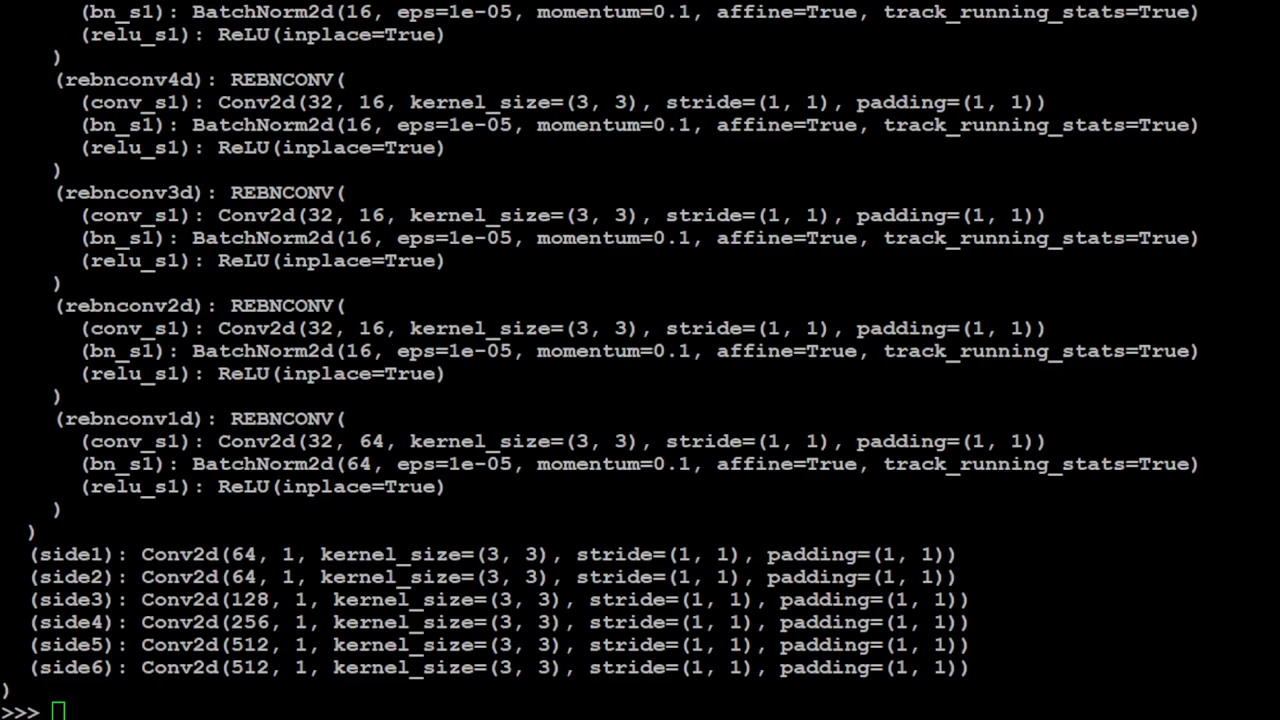
{"action": "type", "text": "image_path = \"https://farm5.staticflickr.com/4007/4322154488_997e69e4cf_z.jpg\""}
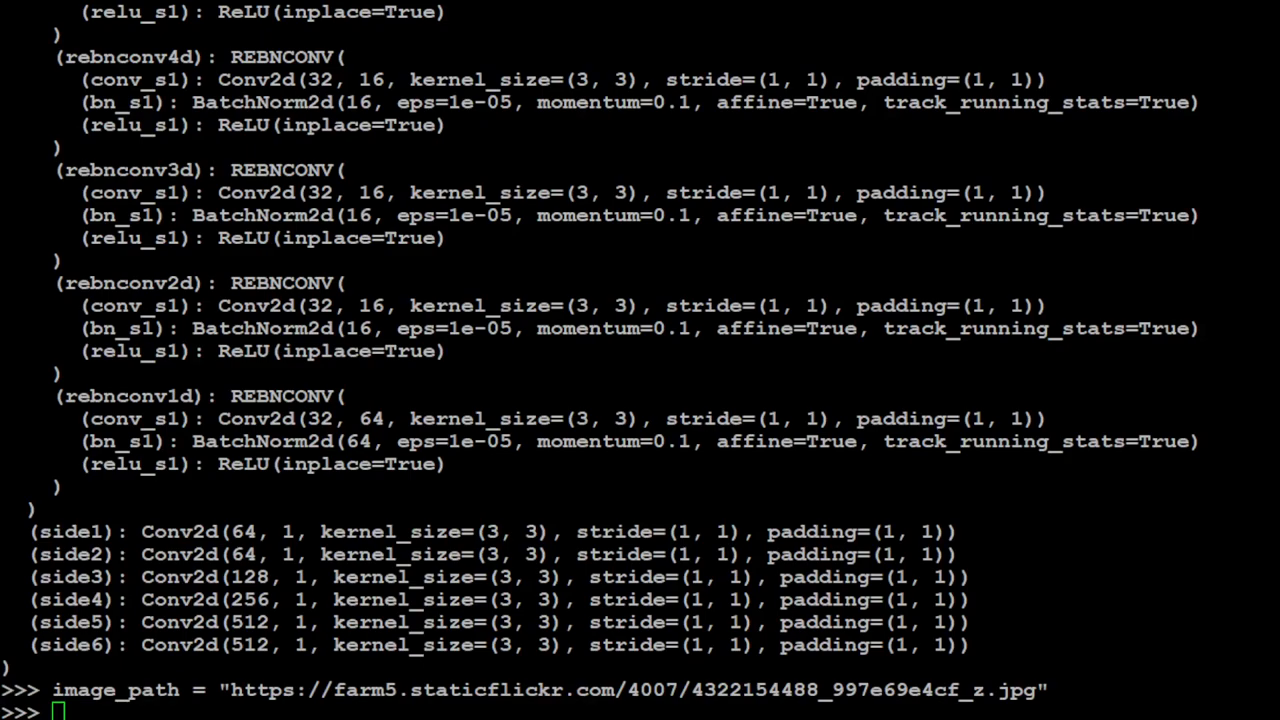
{"action": "key", "text": "Return"}
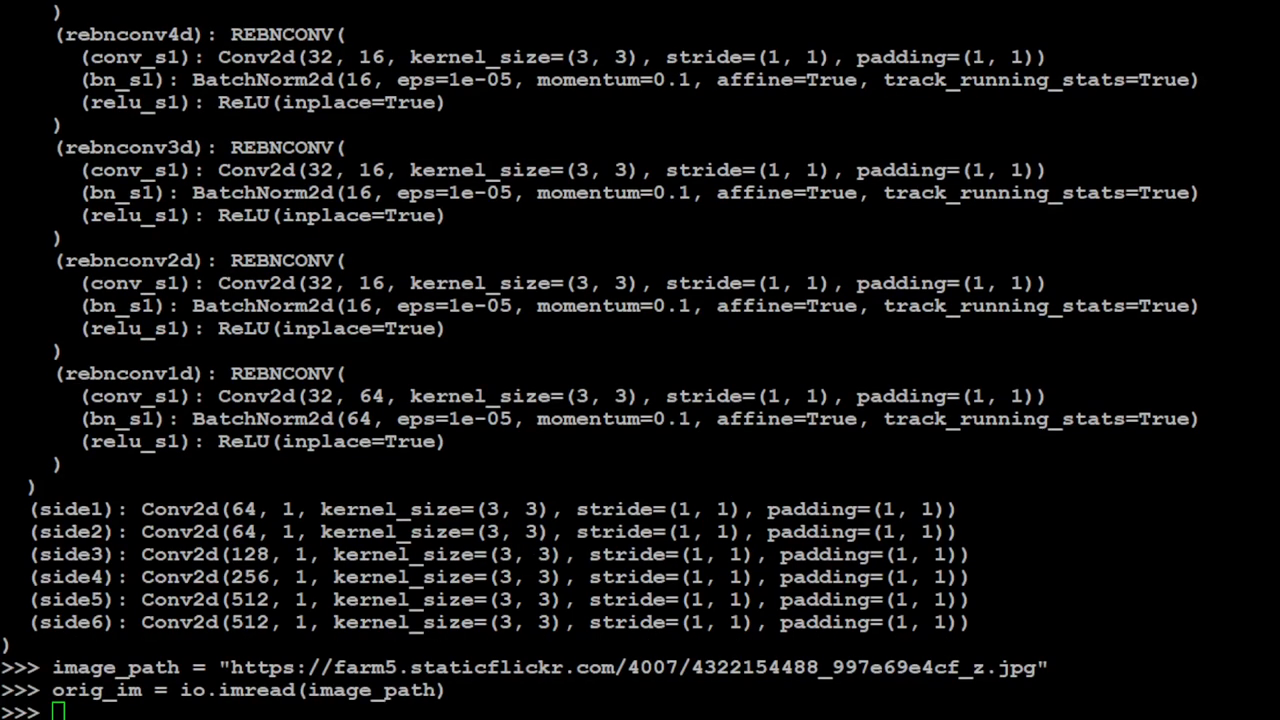
Store the original image size as orig_im_size = orig_im.shape[0:2].
{"action": "type", "text": "orig_im_size = orig_im.shape[0:2]"}
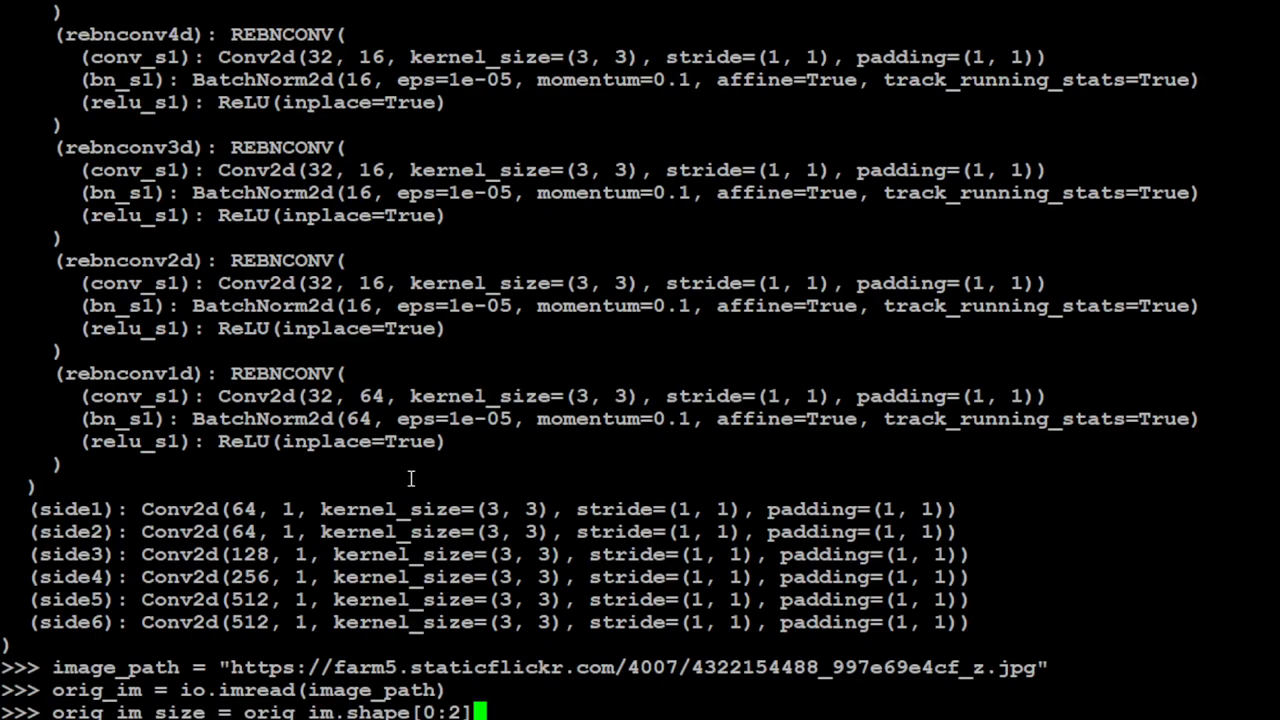
{"action": "key", "text": "Return"}
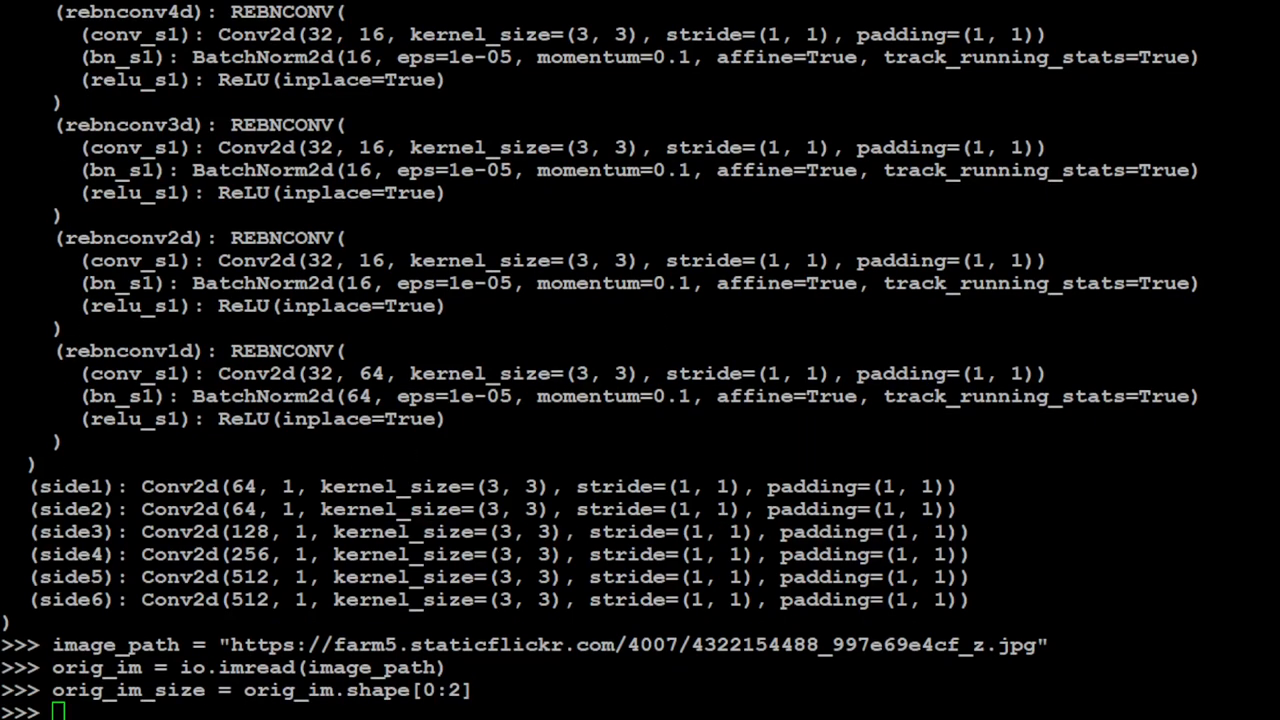
Preprocess orig_im onto the device as image and run result=model(image) for inference.
{"action": "type", "text": "image = preprocess_image(orig_im, model_input_size).to(device)"}
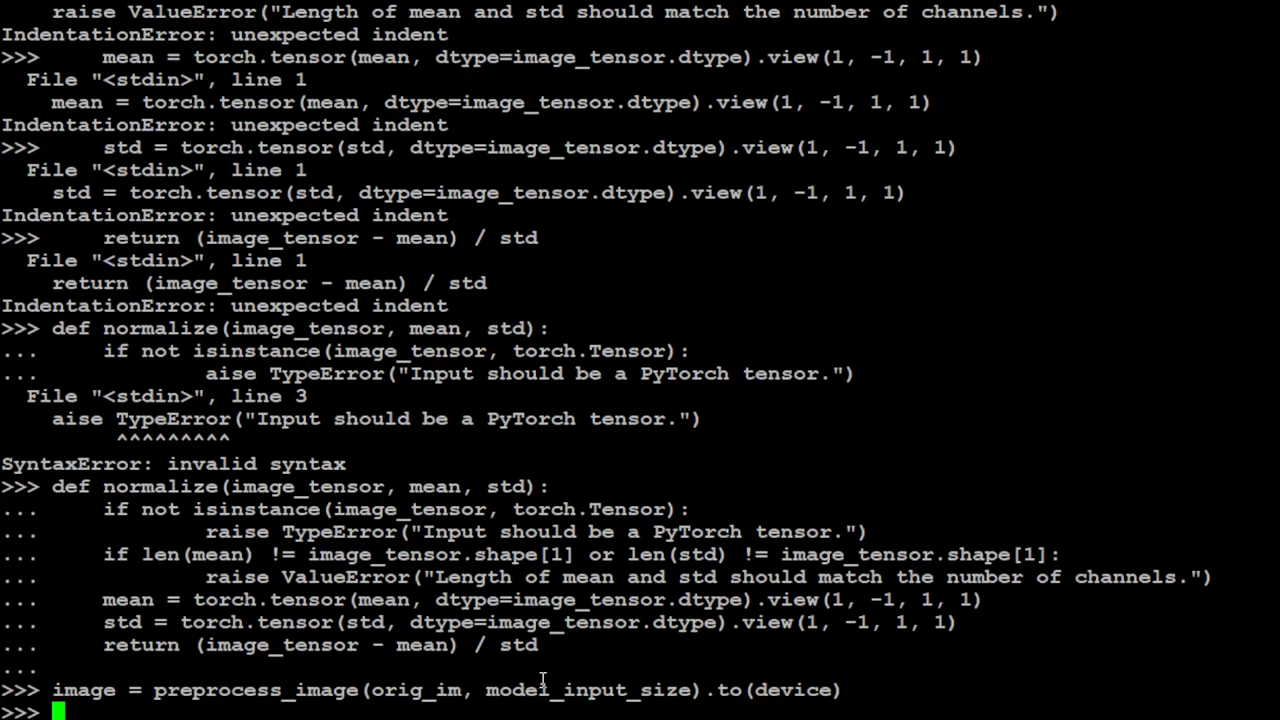
{"action": "type", "text": "result=model(image)"}
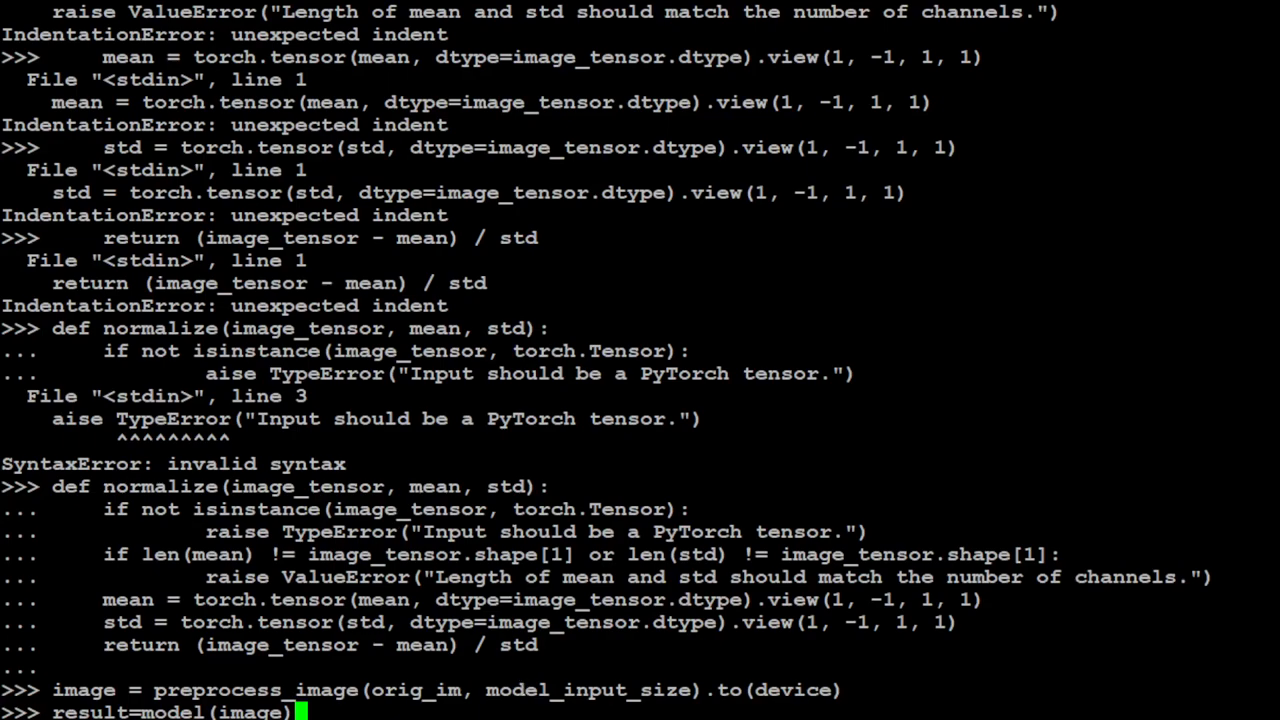
{"action": "mouse_move", "coordinate": [552, 520]}
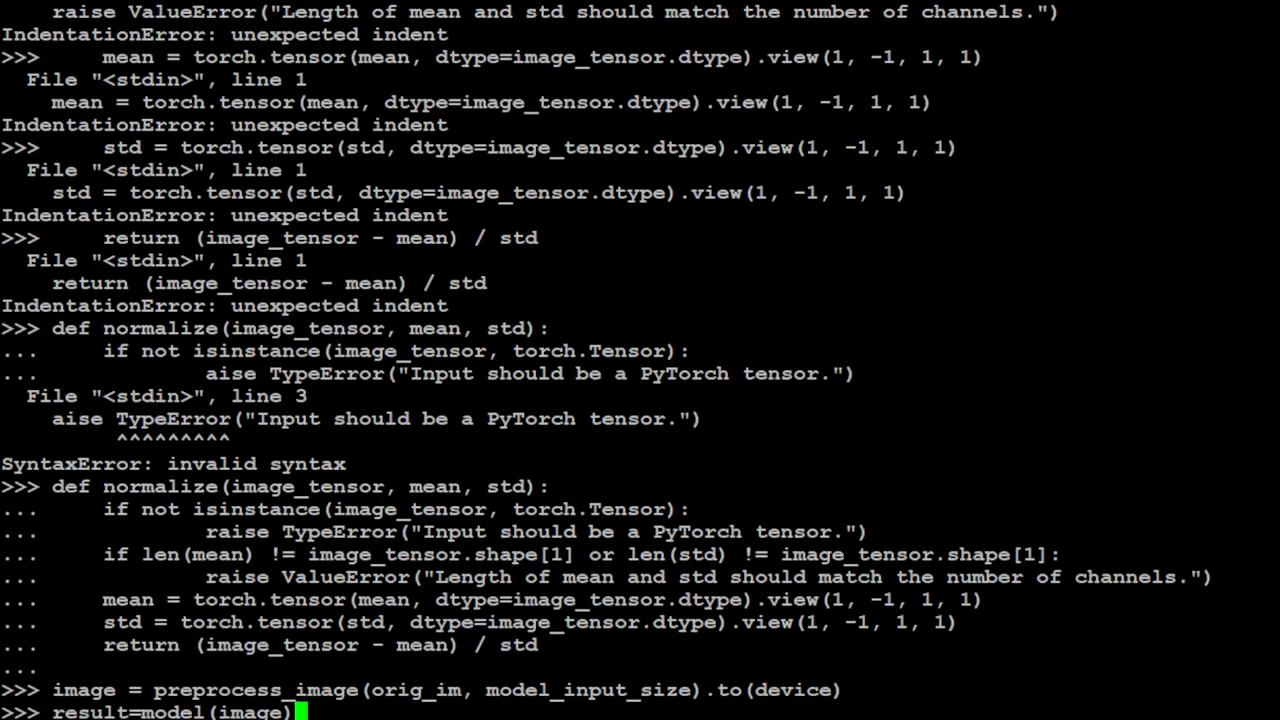
{"action": "key", "text": "Return"}
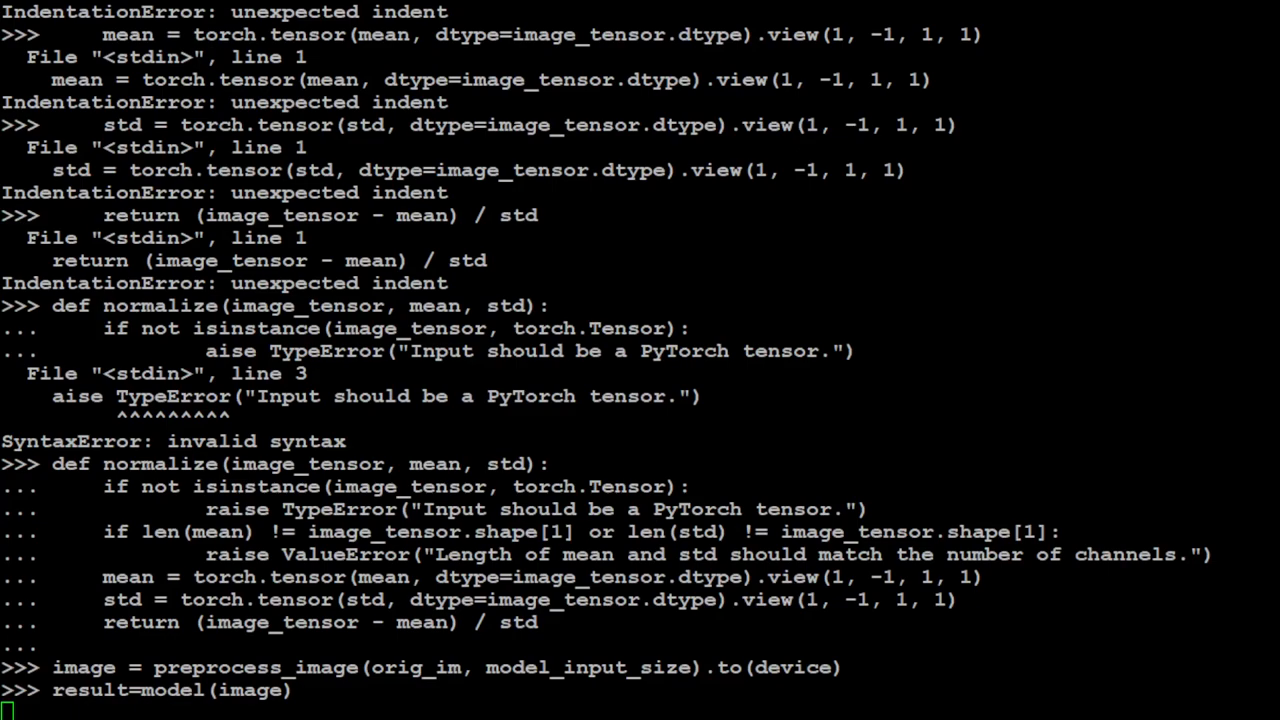
{"action": "key", "text": "Return"}
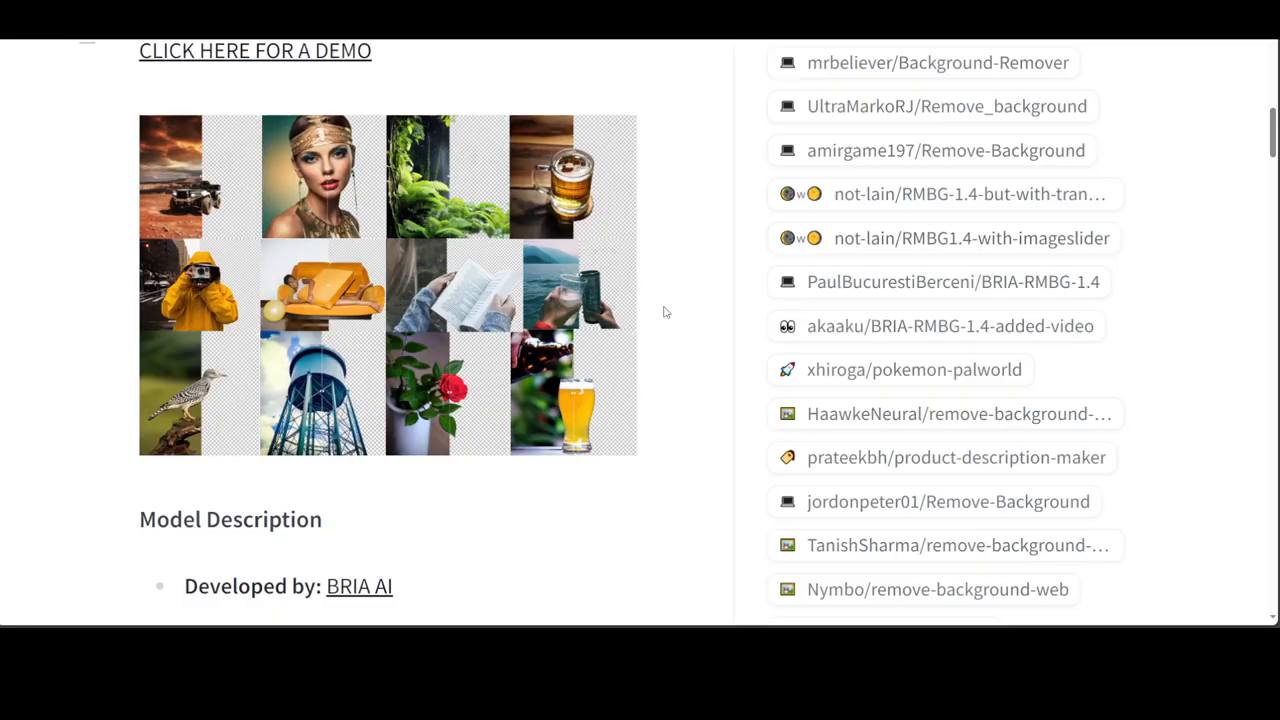
{"action": "mouse_move", "coordinate": [632, 492]}
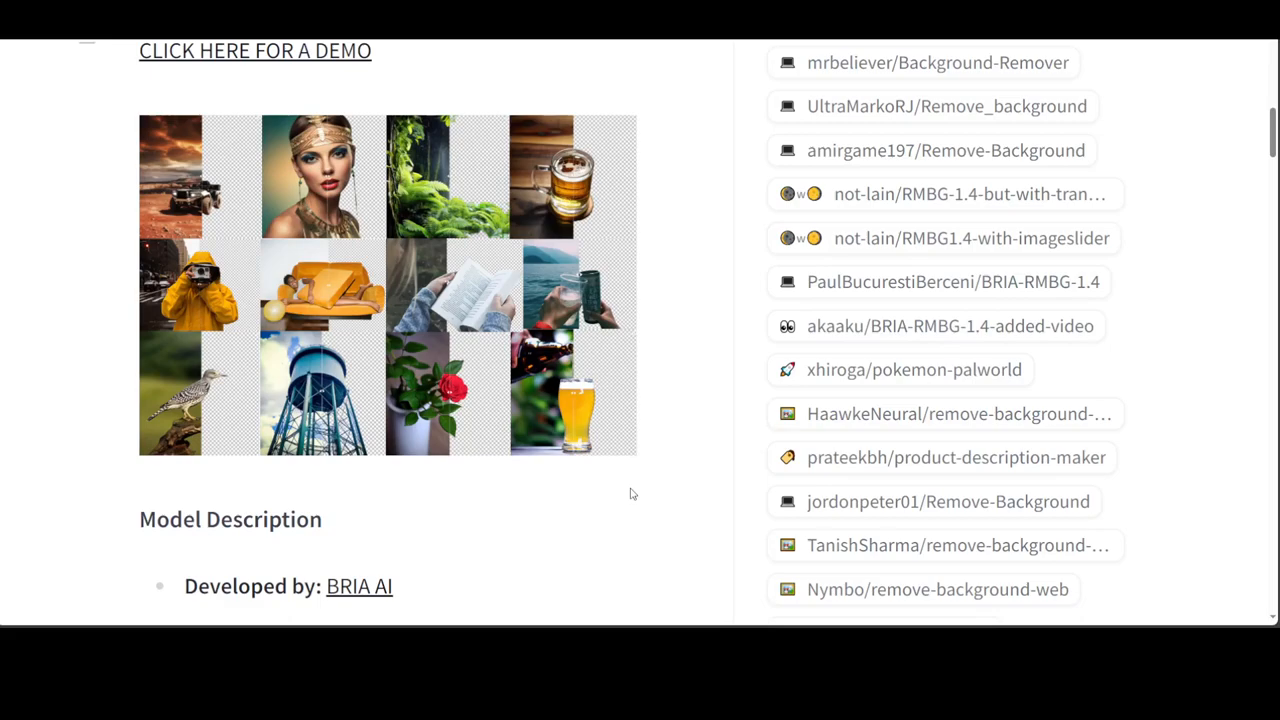
{"action": "mouse_move", "coordinate": [560, 492]}
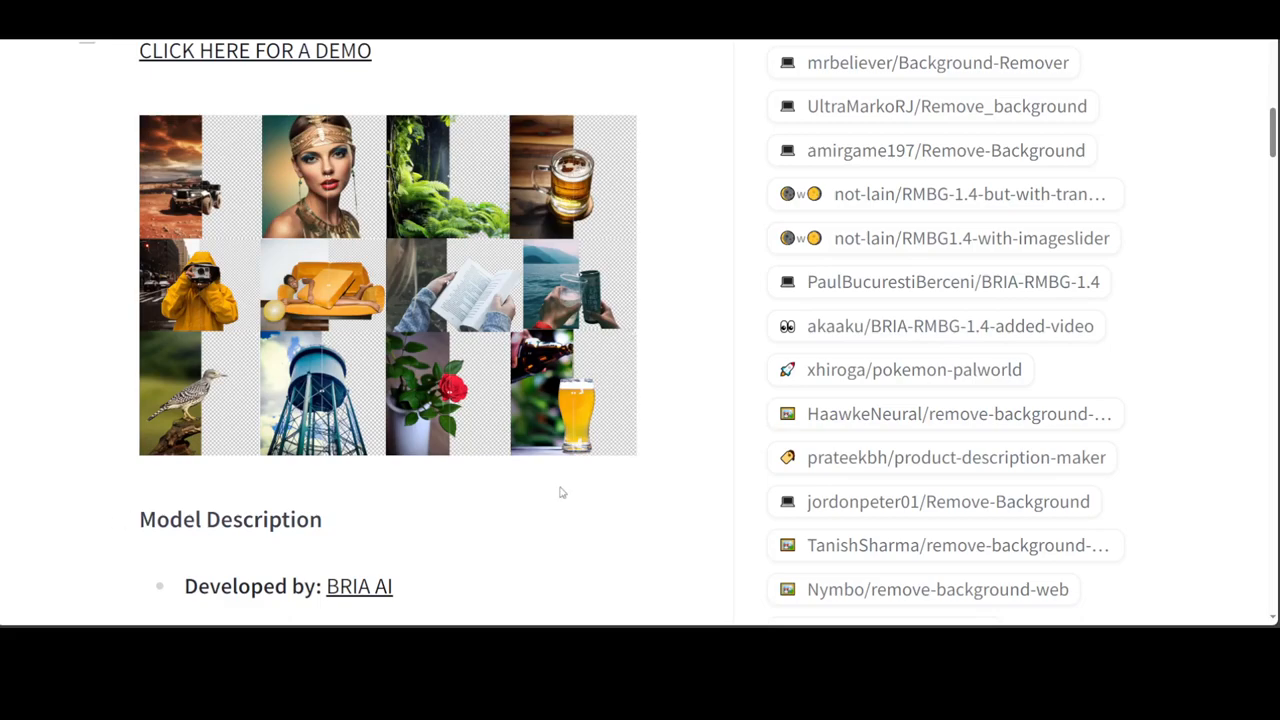